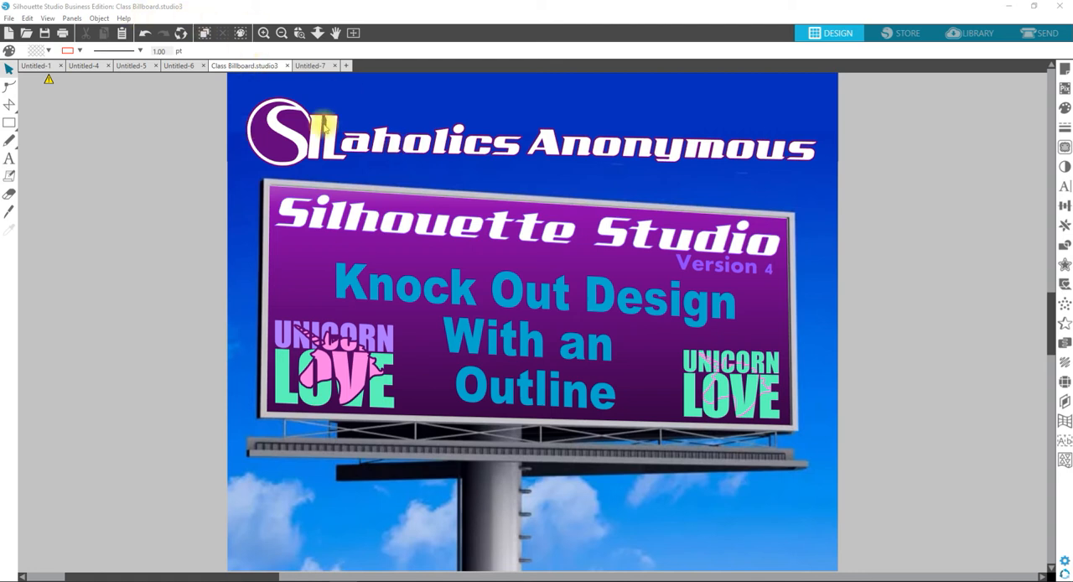
# Step: Switch to the Untitled-7 document holding the pink UNICORN LOVE design
pyautogui.click(310, 65)
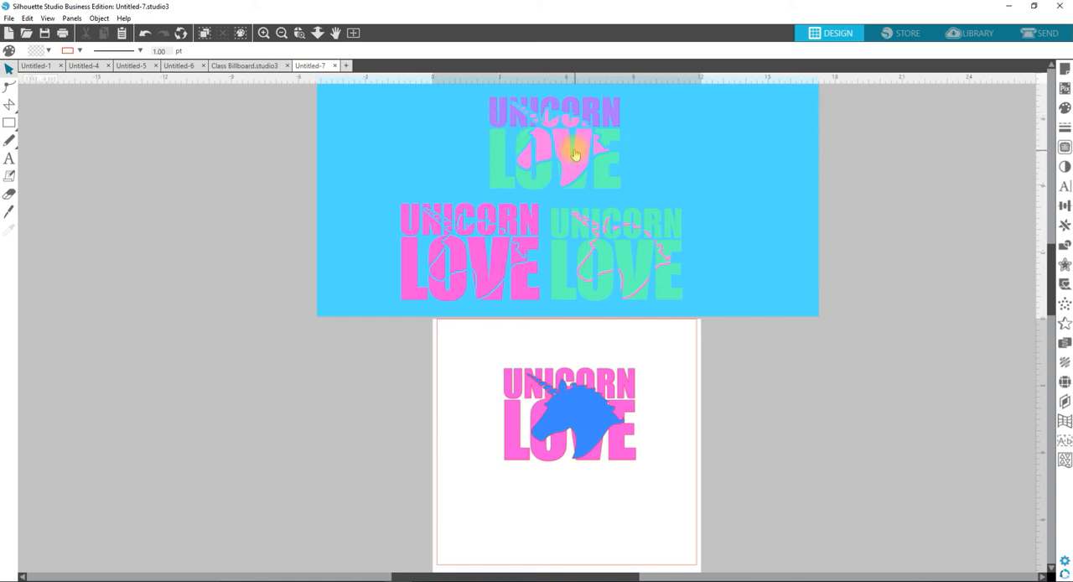
pyautogui.moveTo(574, 125)
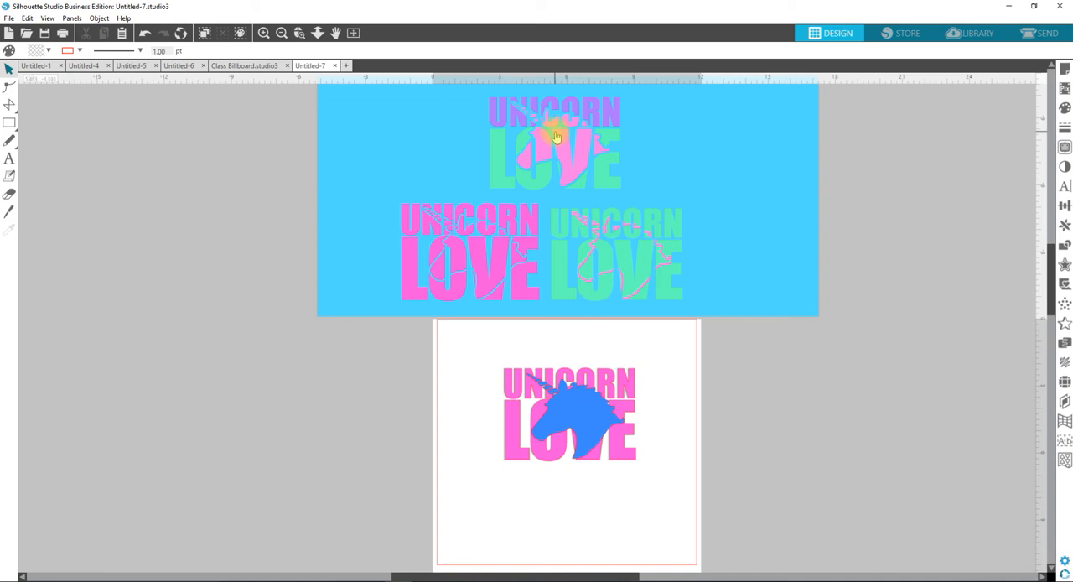
pyautogui.moveTo(482, 257)
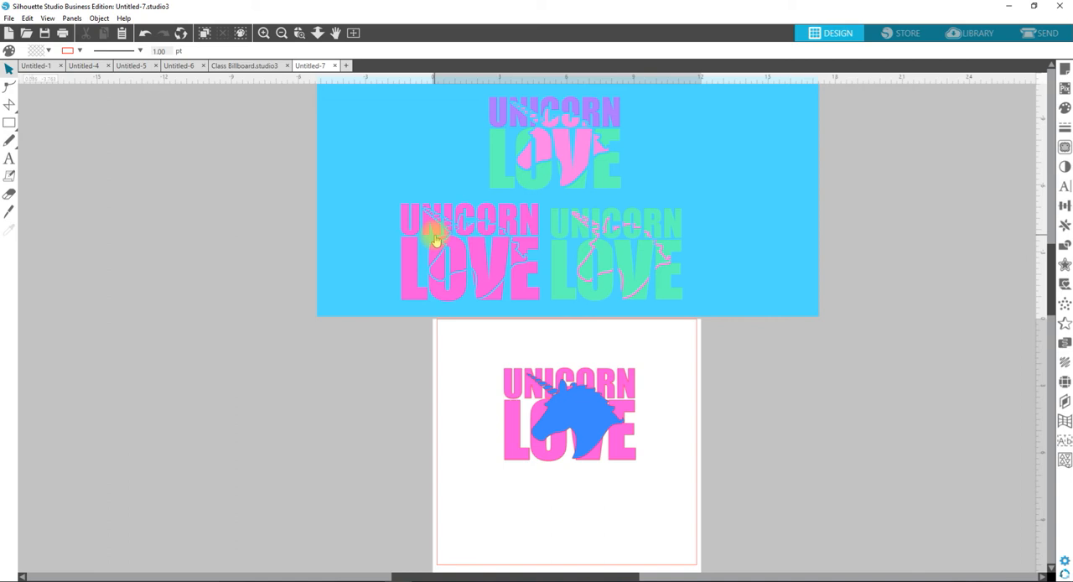
pyautogui.moveTo(543, 413)
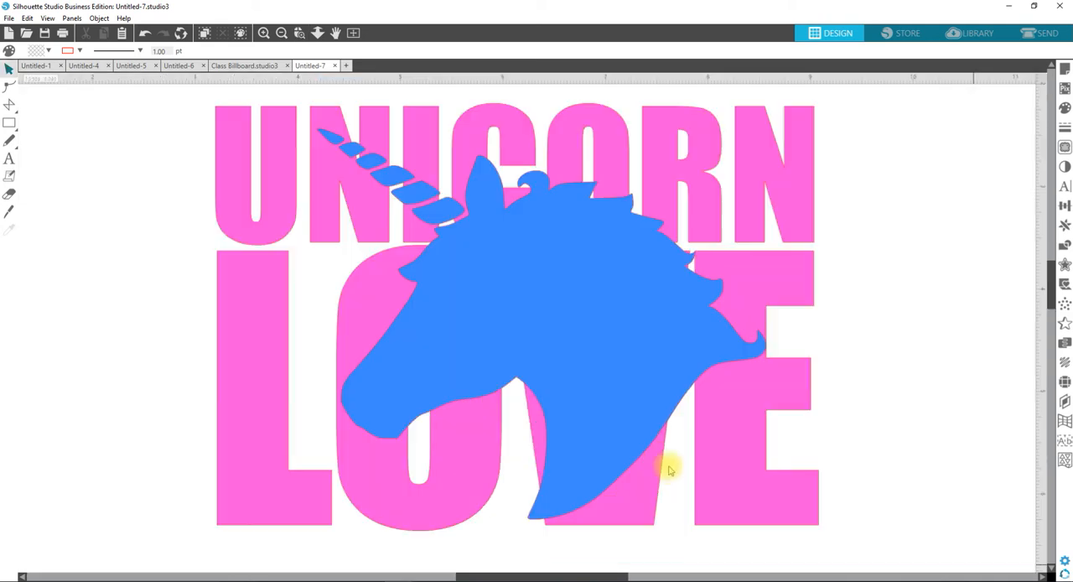
pyautogui.moveTo(895, 519)
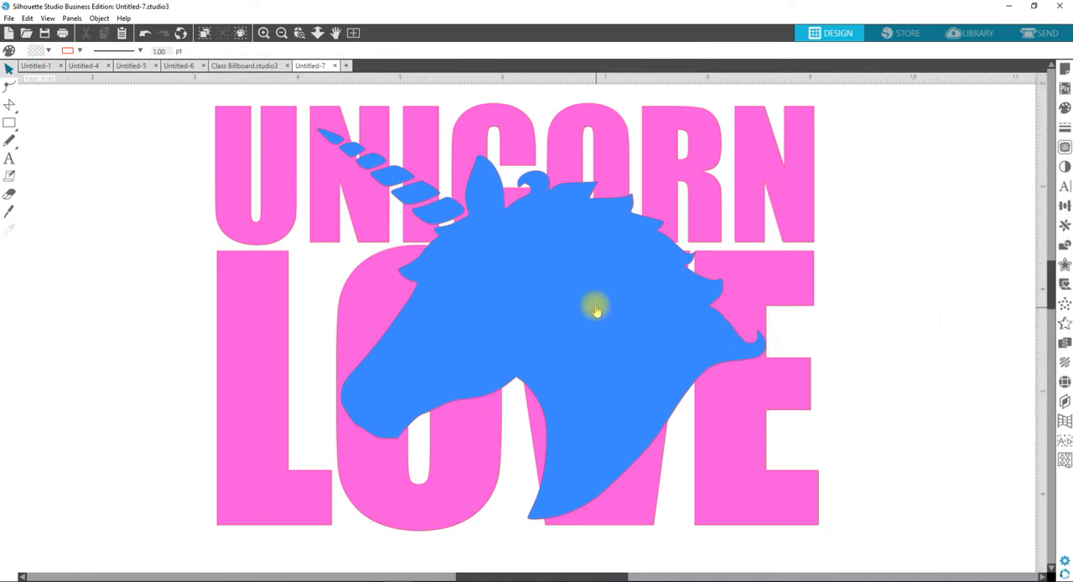
# Step: Select the blue unicorn head to preview a 0.125 in rounded offset
pyautogui.click(595, 305)
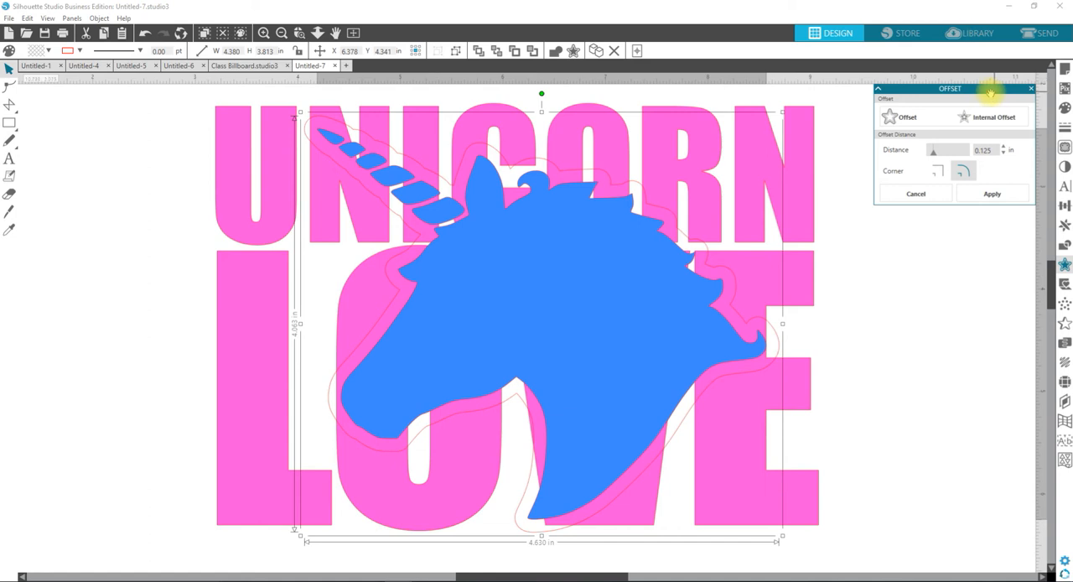
# Step: Apply a 0.050 in rounded offset around the unicorn head, then select the pink letters
pyautogui.click(984, 149)
pyautogui.write('0.050')
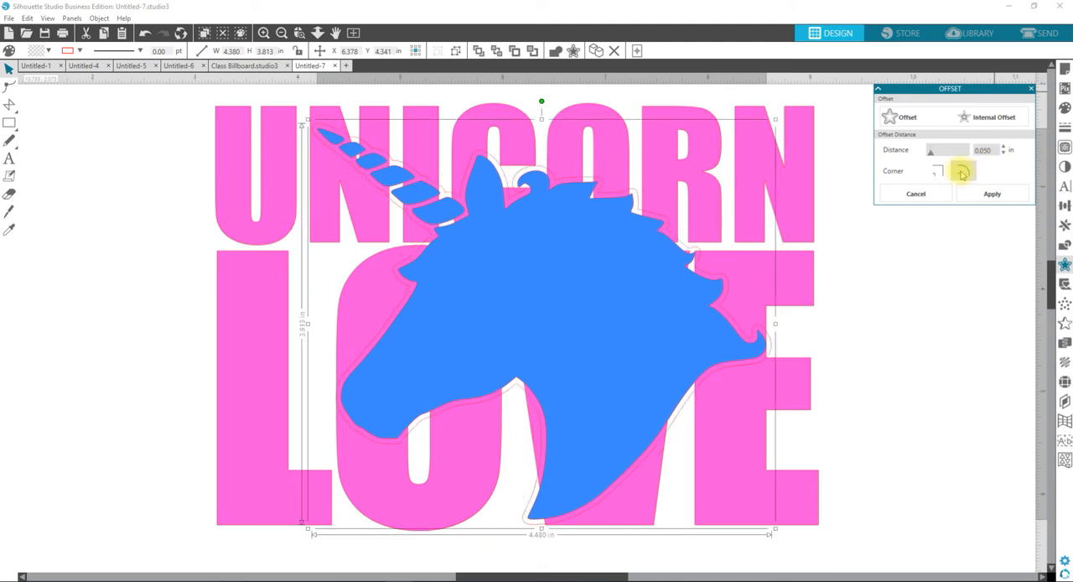
pyautogui.moveTo(962, 172)
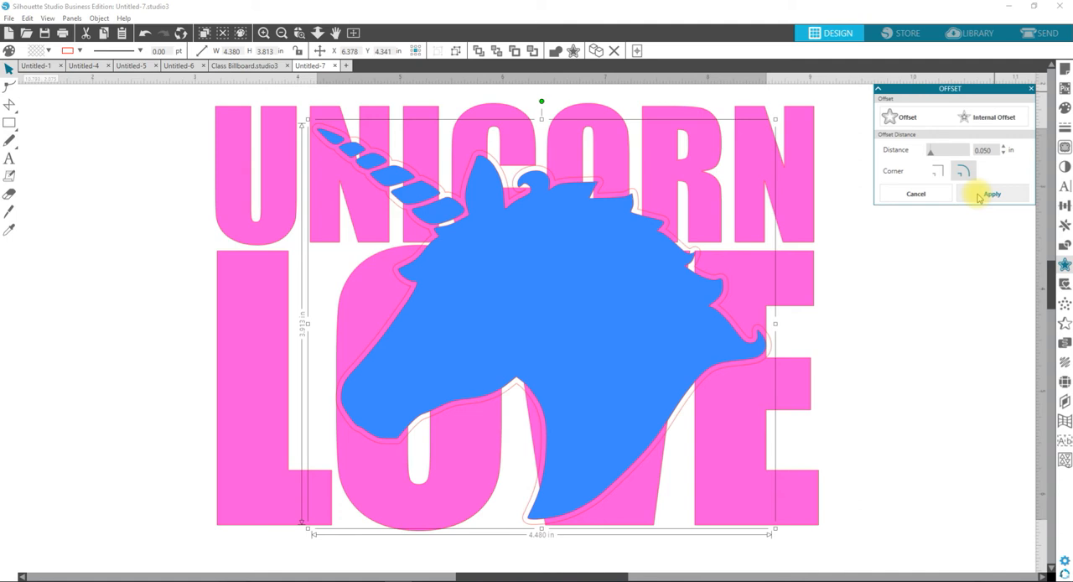
pyautogui.moveTo(945, 388)
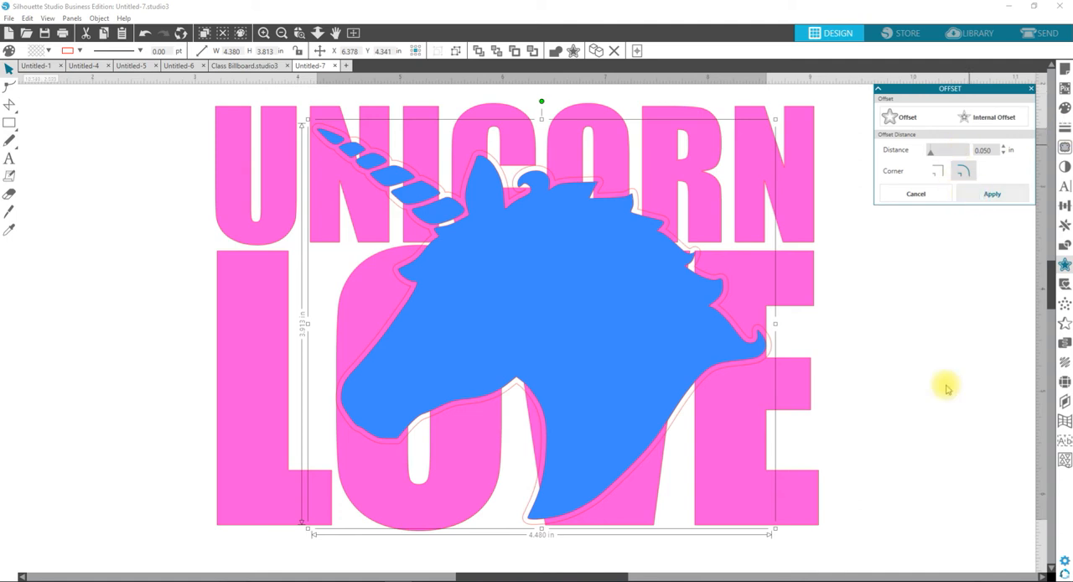
pyautogui.click(234, 124)
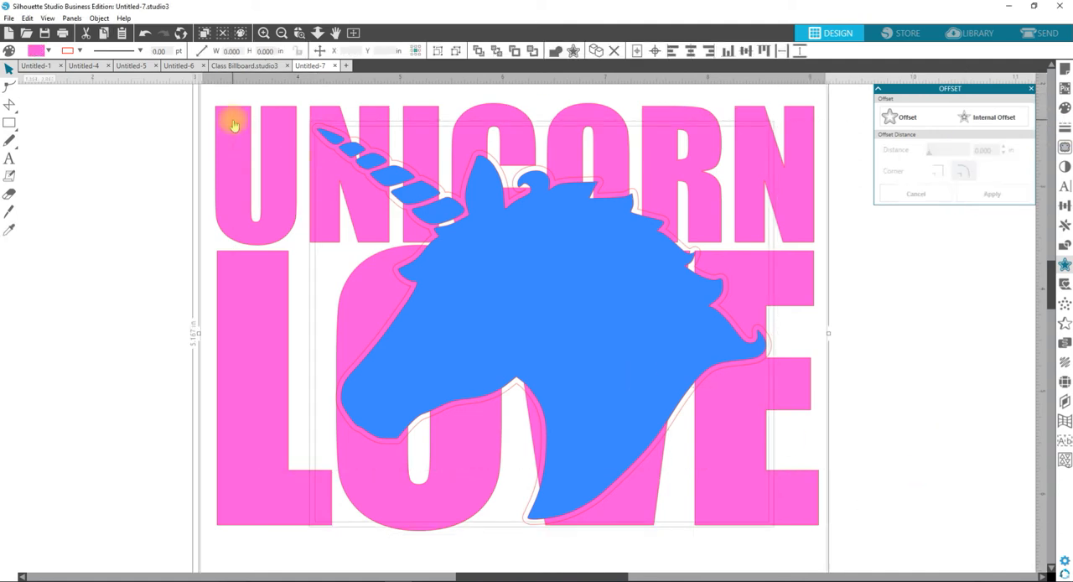
pyautogui.scroll(-3)
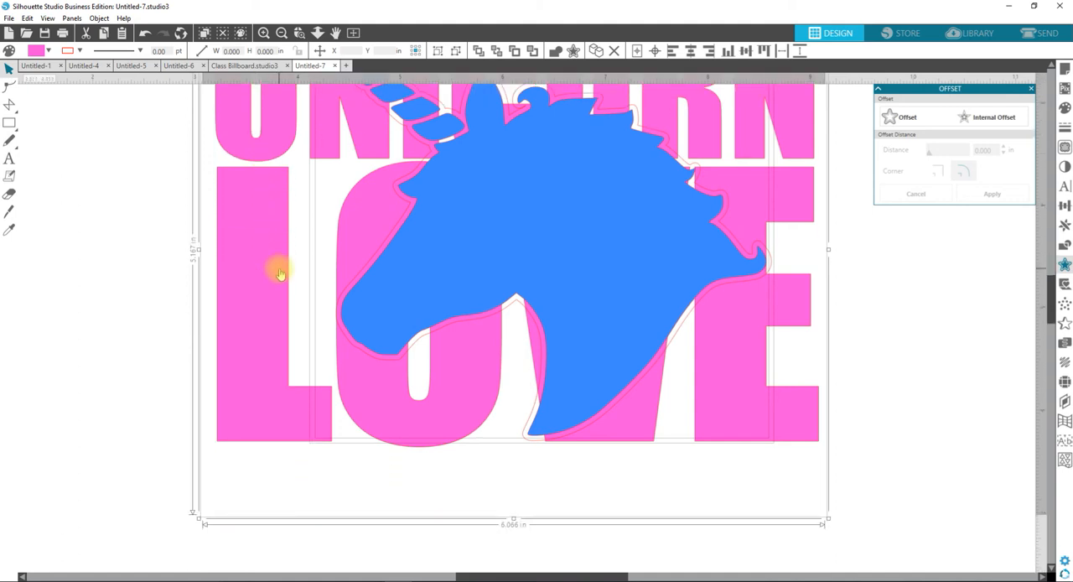
pyautogui.moveTo(291, 275)
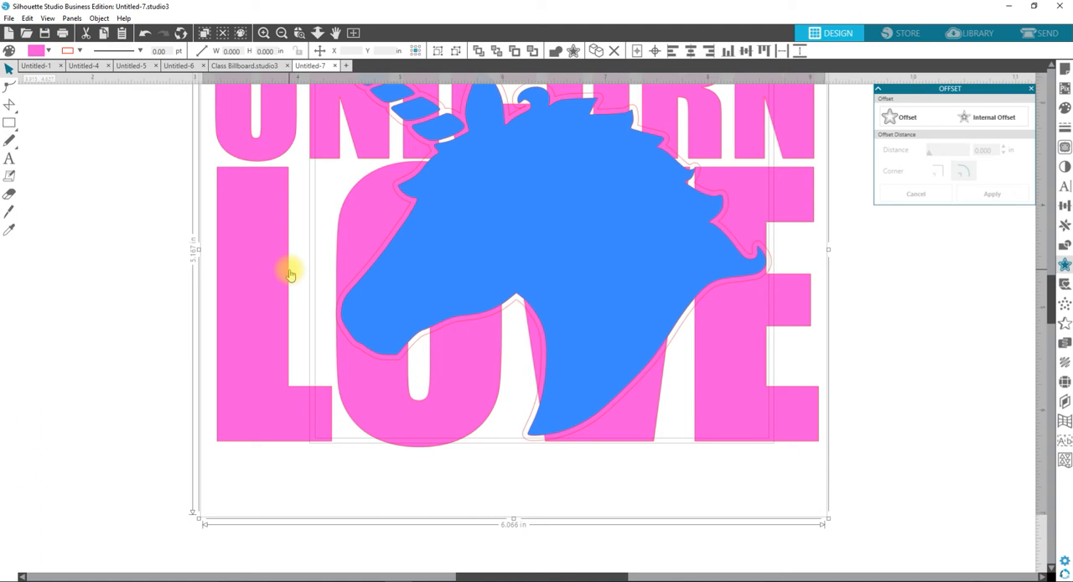
pyautogui.moveTo(366, 163)
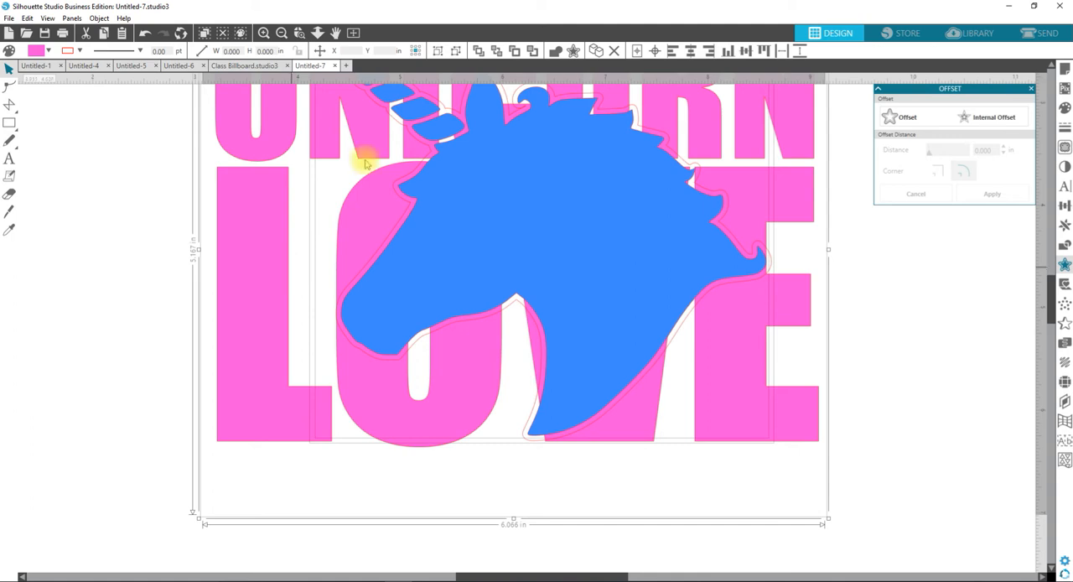
pyautogui.moveTo(482, 321)
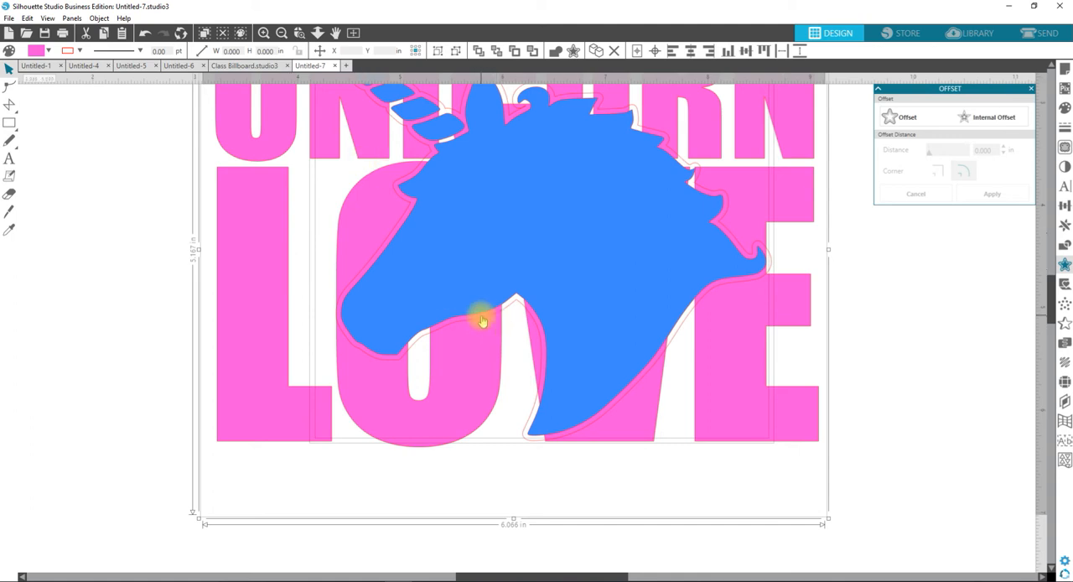
pyautogui.moveTo(479, 314)
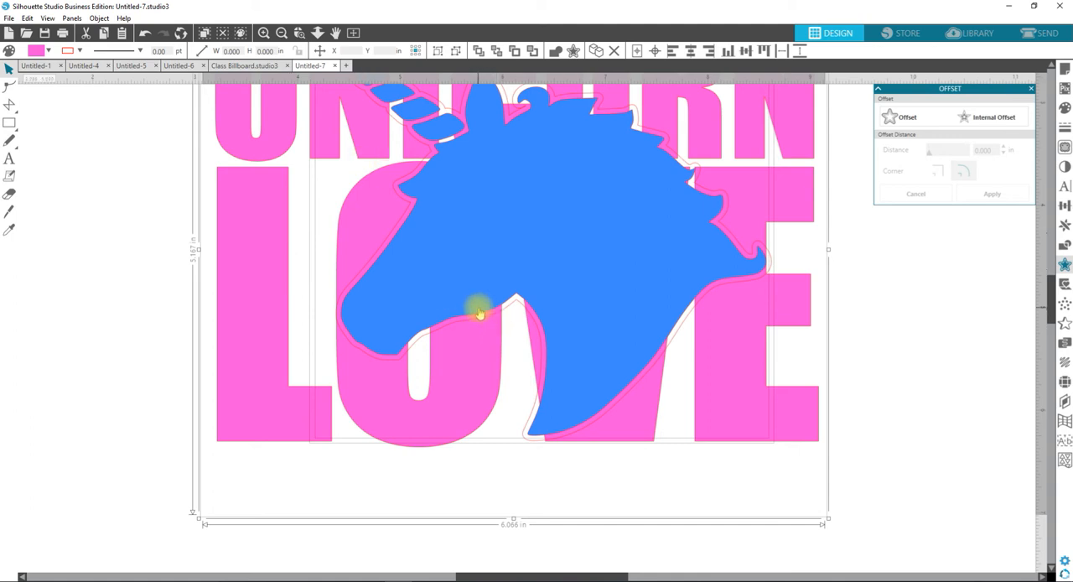
pyautogui.moveTo(802, 385)
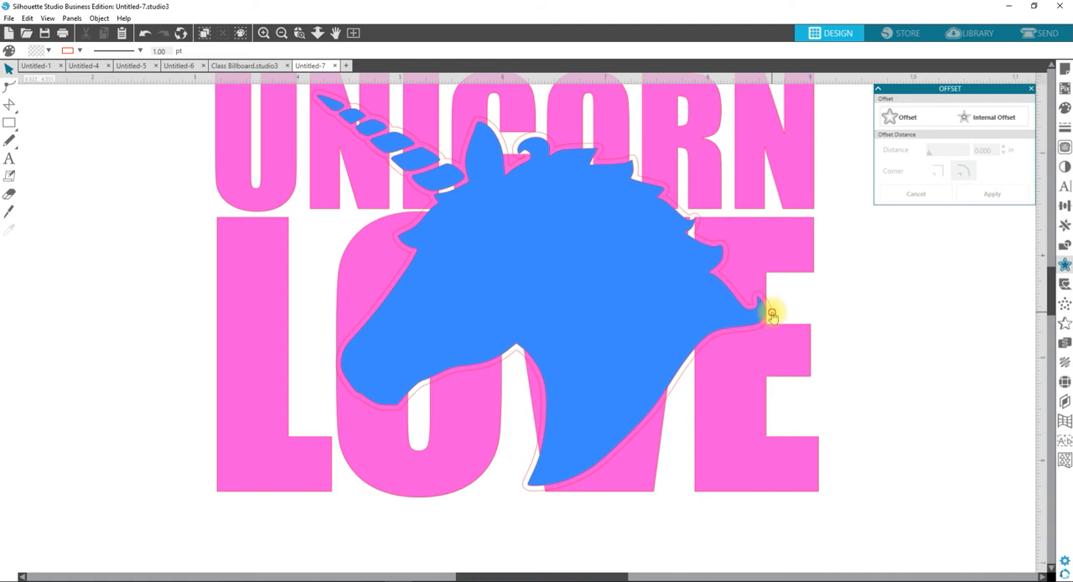
# Step: Fill the offset outline around the blue unicorn head with tan
pyautogui.click(769, 314)
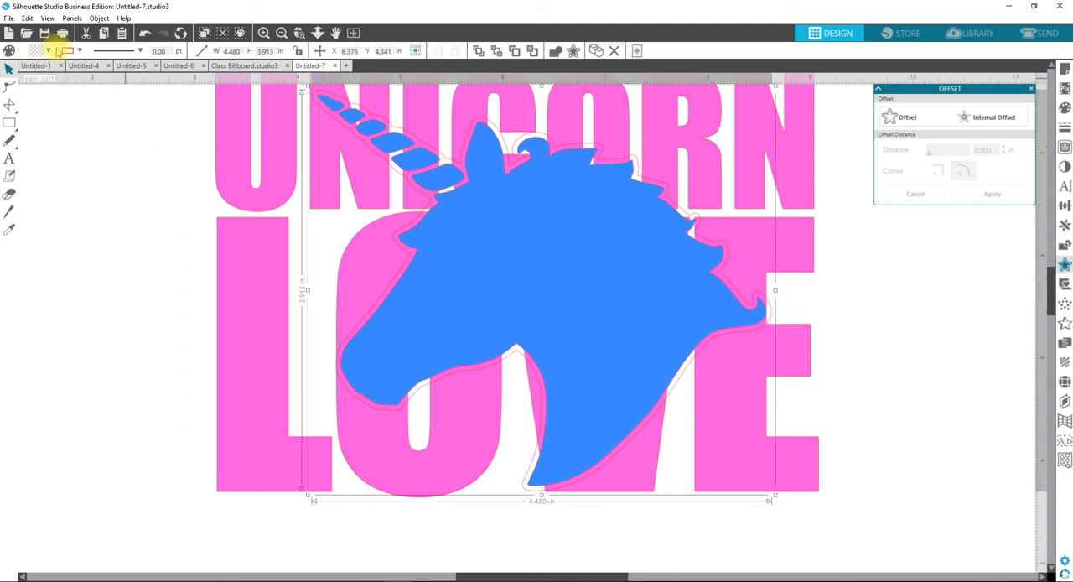
pyautogui.click(67, 51)
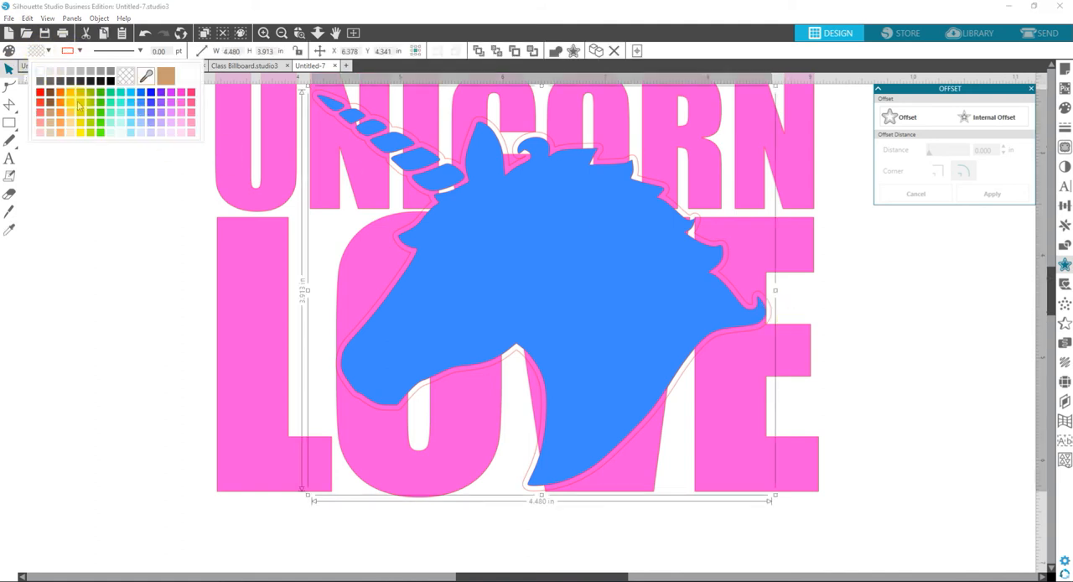
pyautogui.click(75, 122)
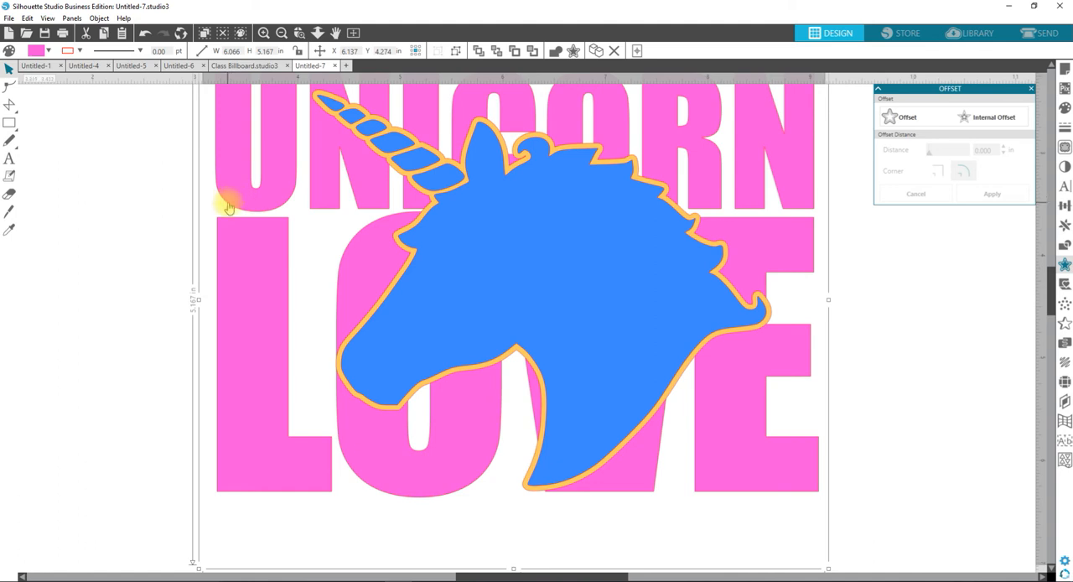
pyautogui.moveTo(208, 269)
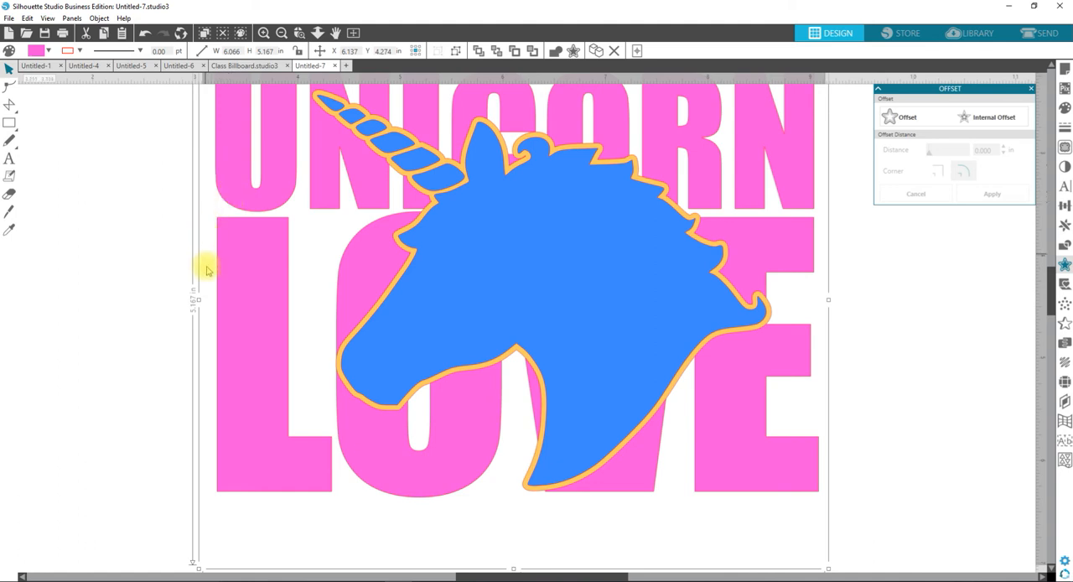
pyautogui.moveTo(241, 252)
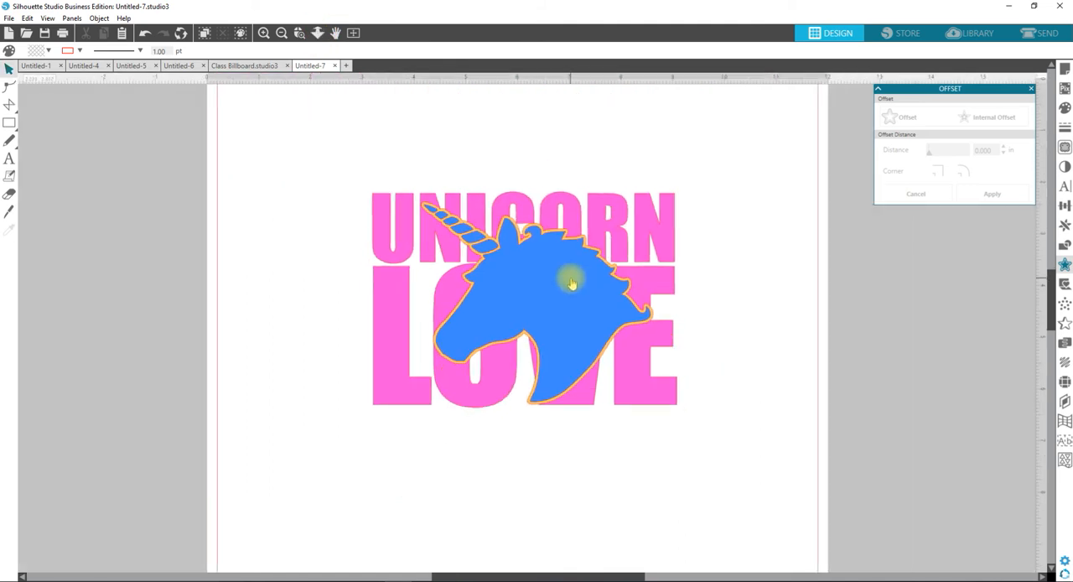
# Step: Set the copied UNICORN text to Impact and nudge it into place
pyautogui.click(572, 281)
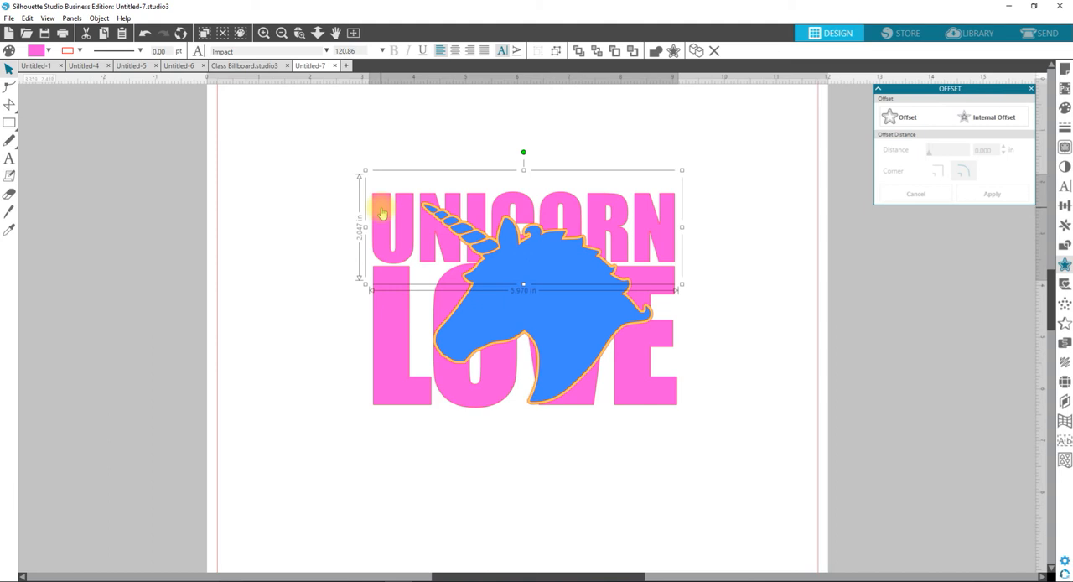
pyautogui.click(9, 160)
pyautogui.write('UNICORN')
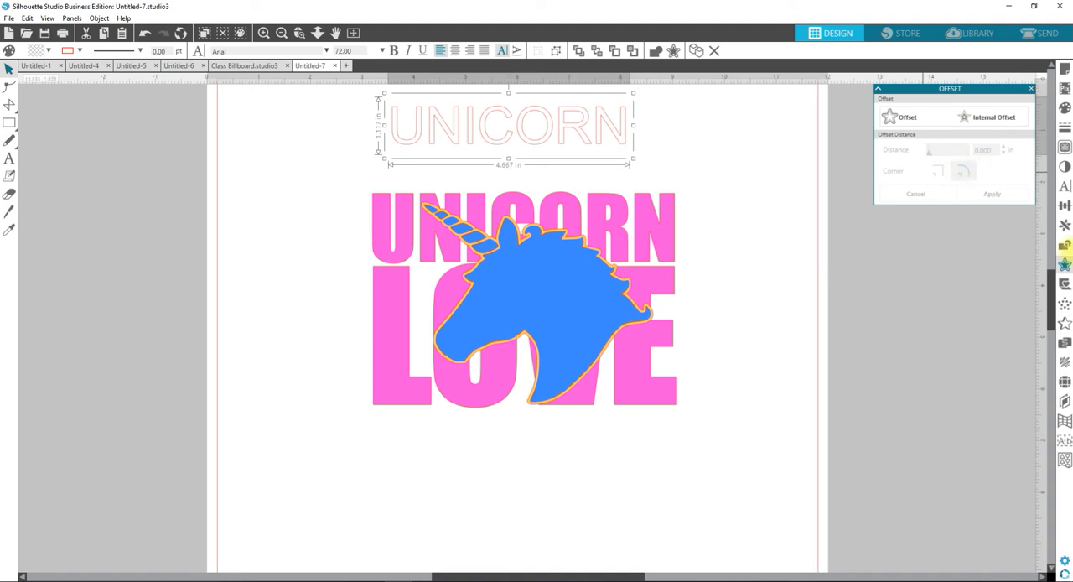
pyautogui.click(1064, 186)
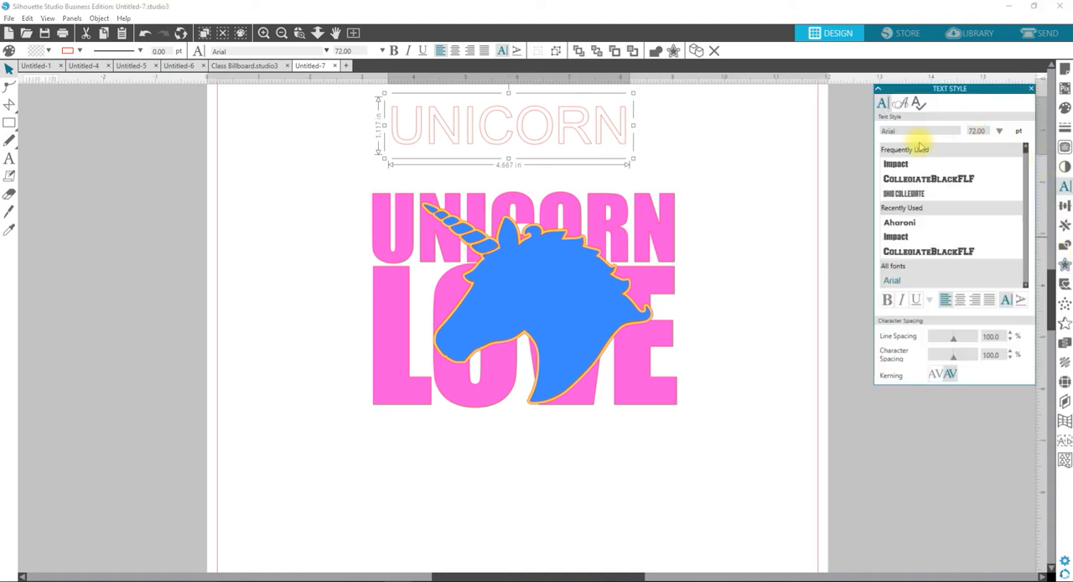
pyautogui.click(895, 163)
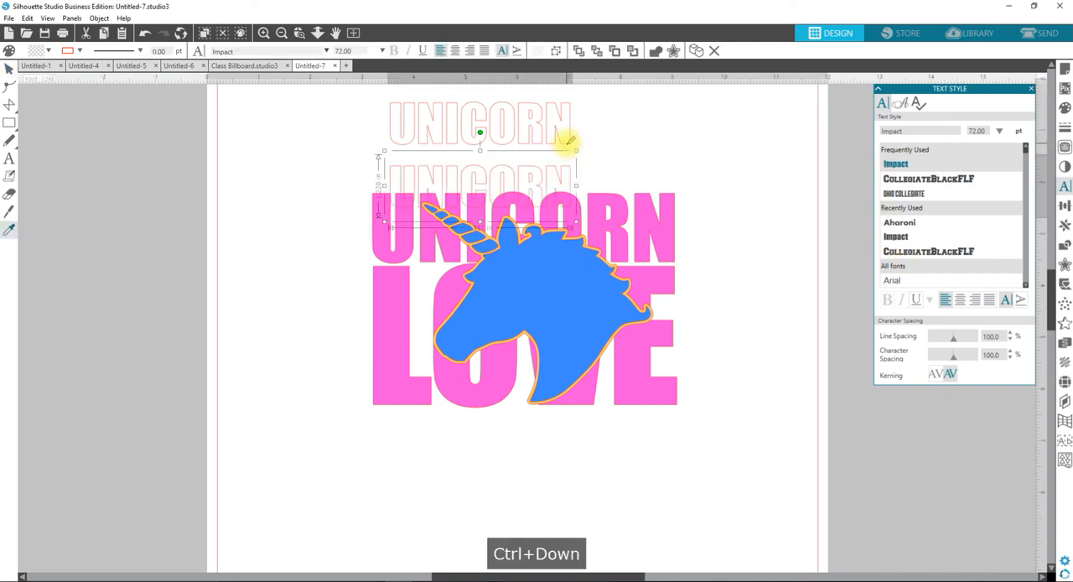
pyautogui.press('Shift+Up')
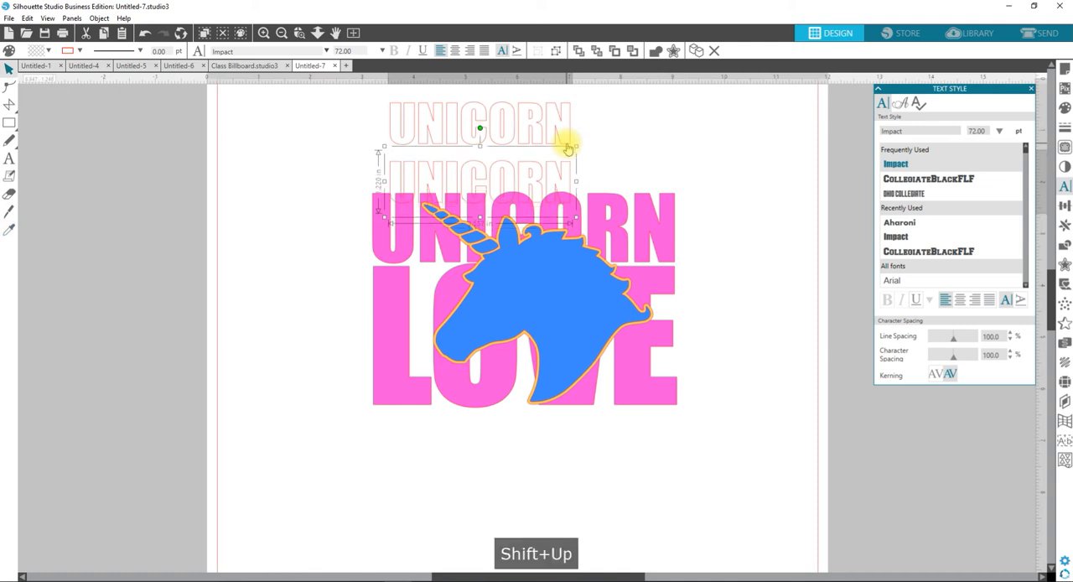
pyautogui.press('shift+up')
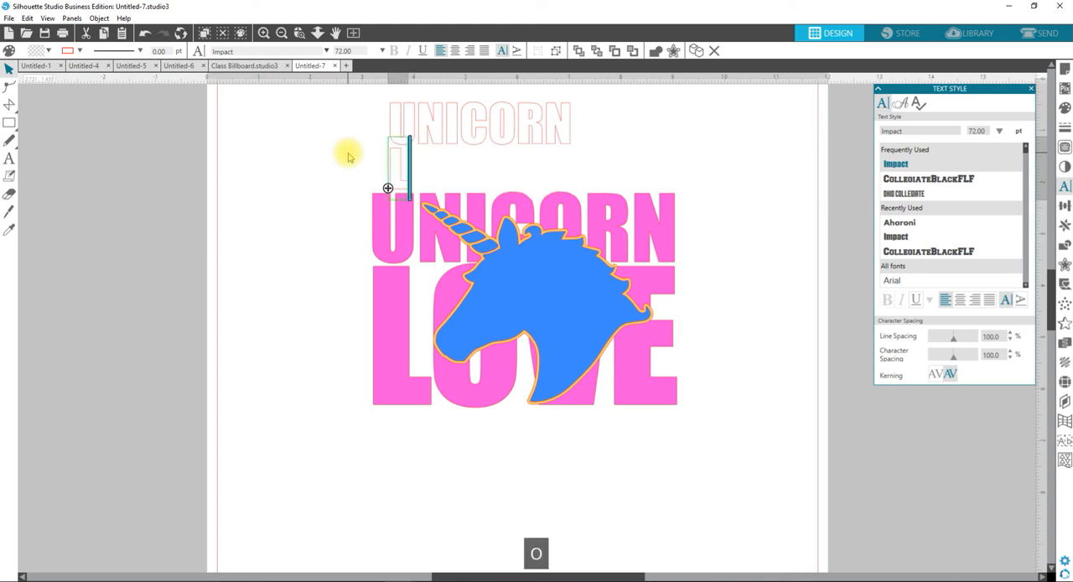
# Step: Type LOVE under UNICORN and nudge the text block down
pyautogui.write('LOVE')
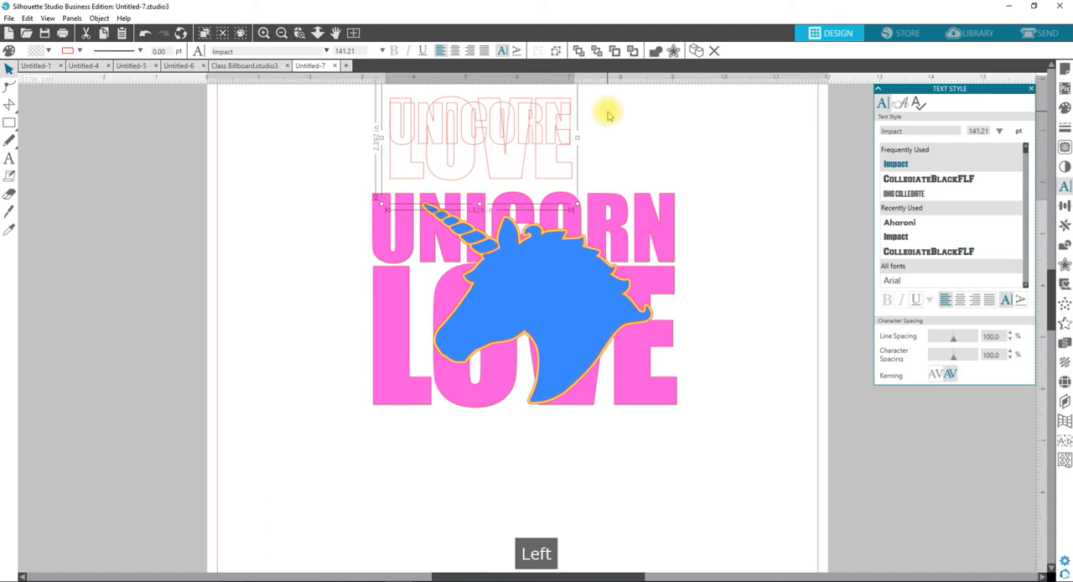
pyautogui.press('Shift+Down')
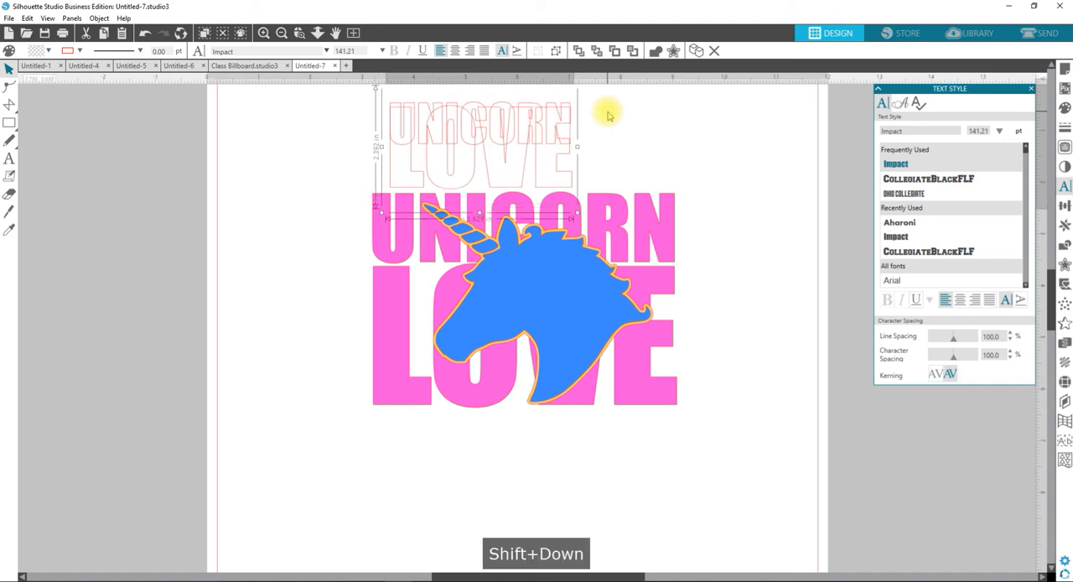
pyautogui.press('Shift+Down')
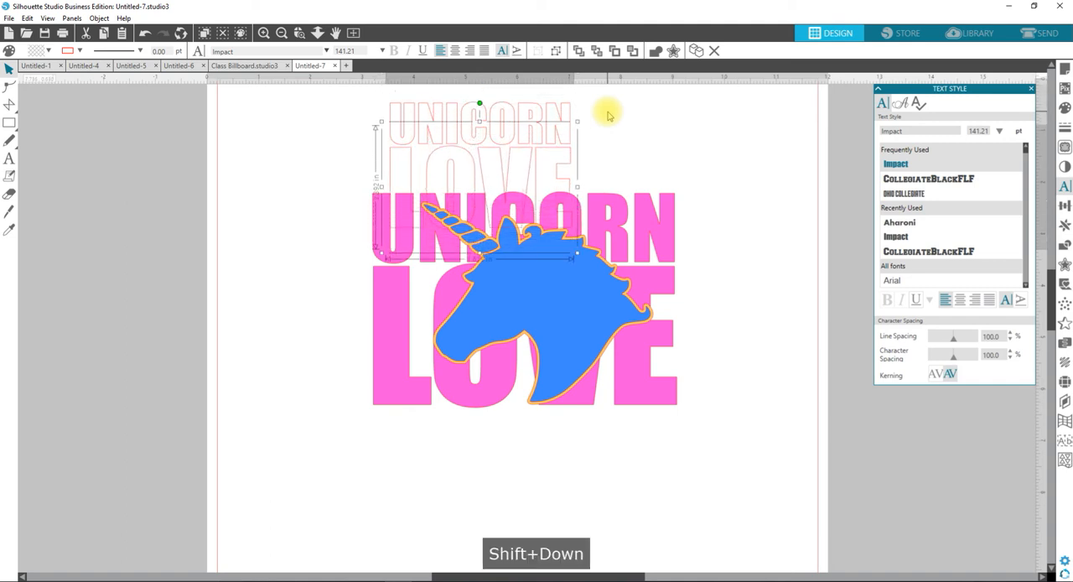
pyautogui.press('shift+Down')
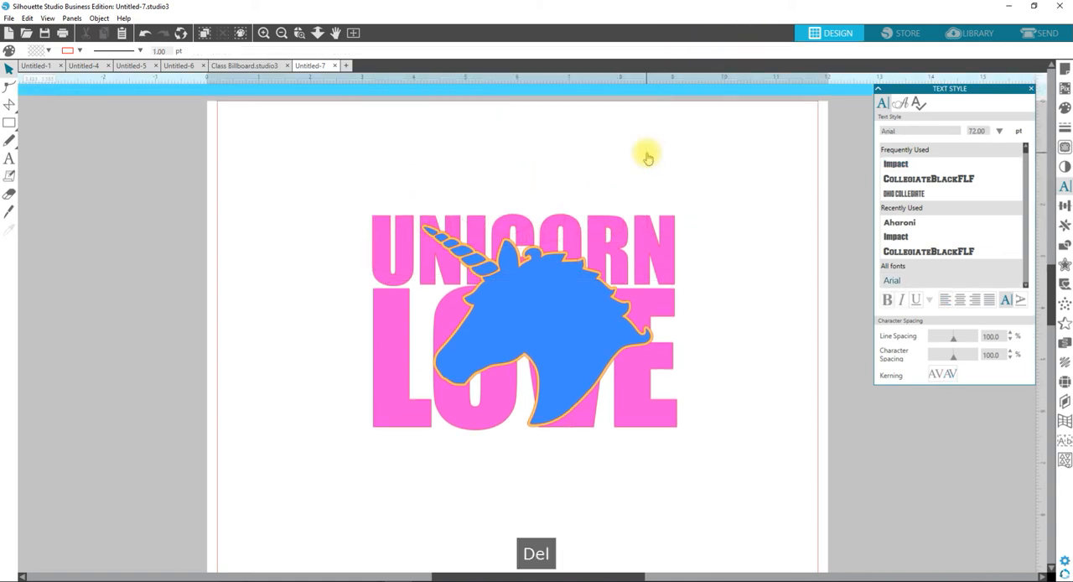
pyautogui.moveTo(333, 207)
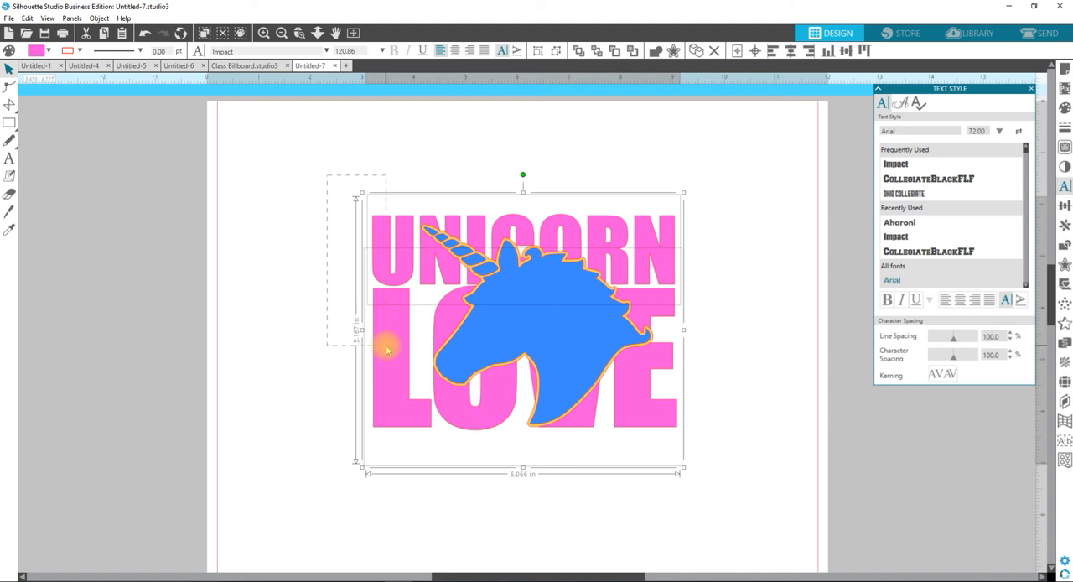
# Step: Ungroup the pink UNICORN LOVE letters and select all the design's pieces
pyautogui.click(894, 163)
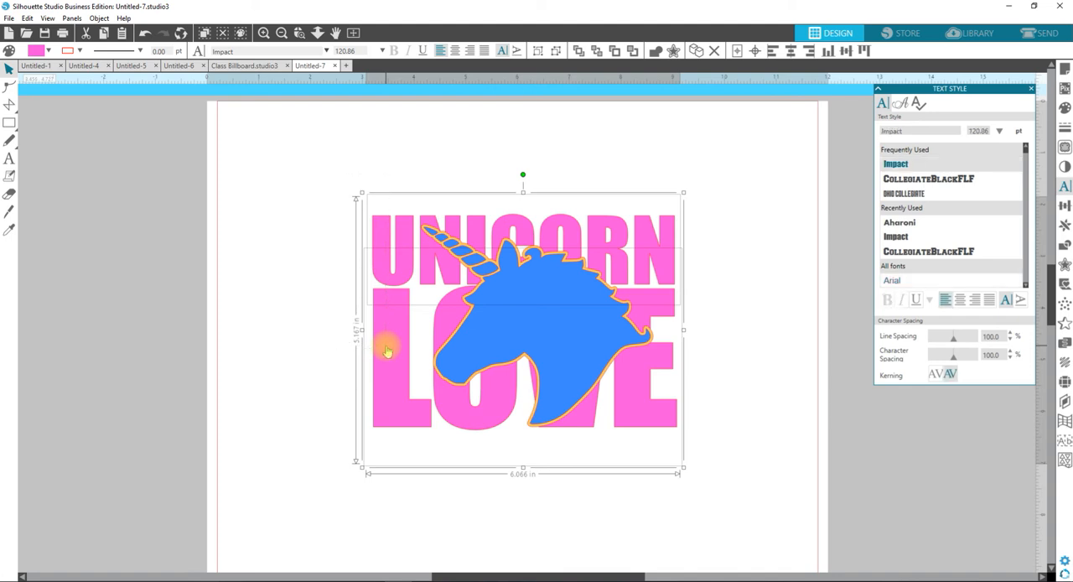
pyautogui.moveTo(381, 358)
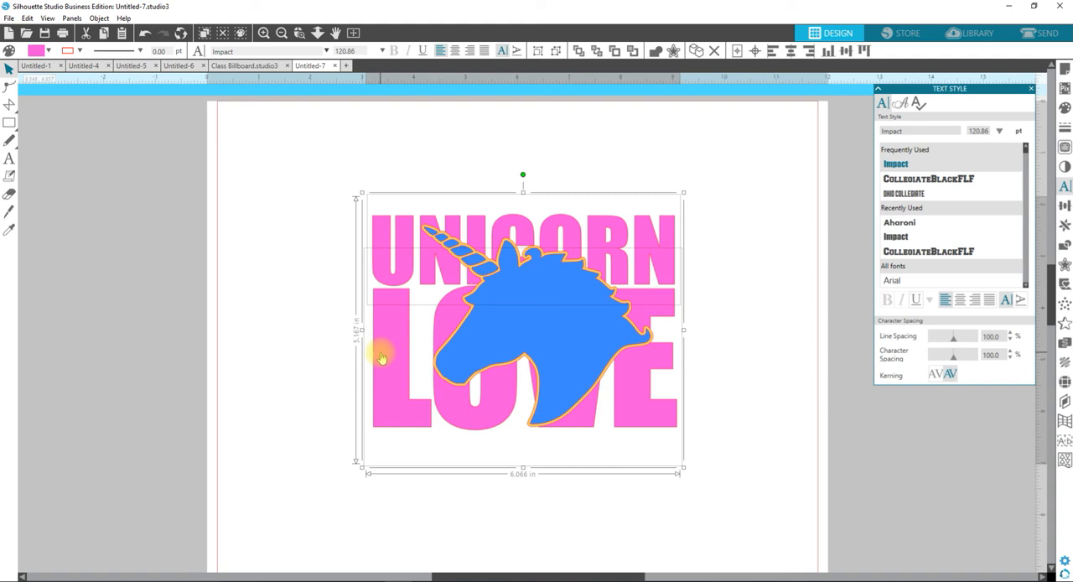
pyautogui.moveTo(368, 219)
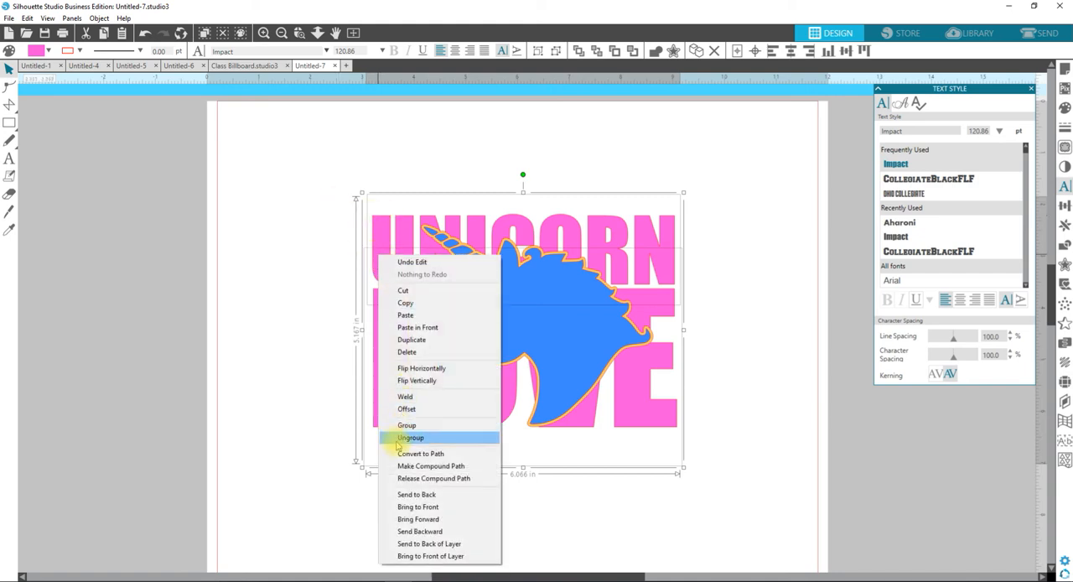
pyautogui.click(410, 437)
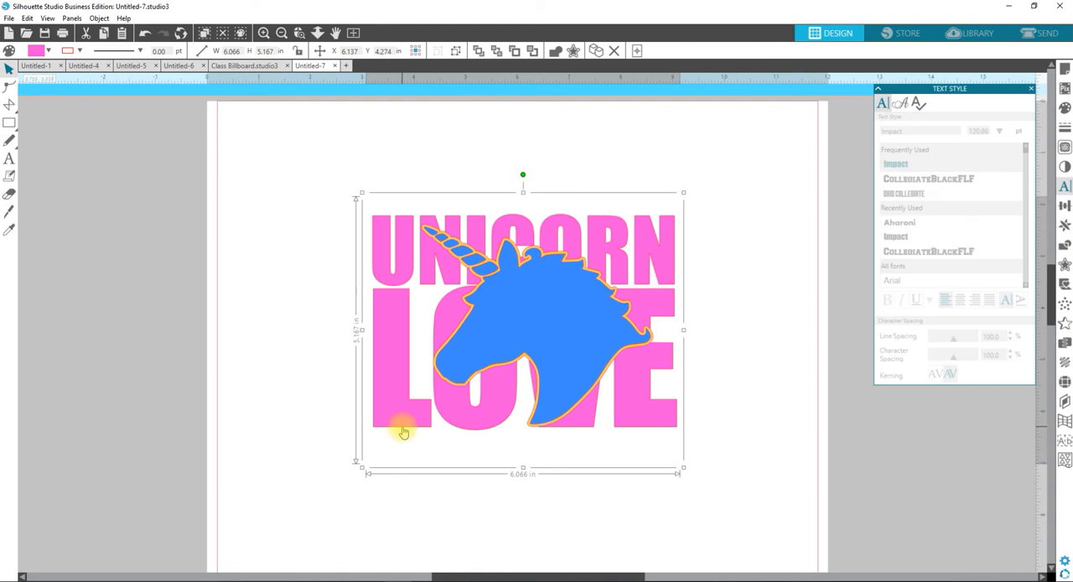
pyautogui.moveTo(399, 392)
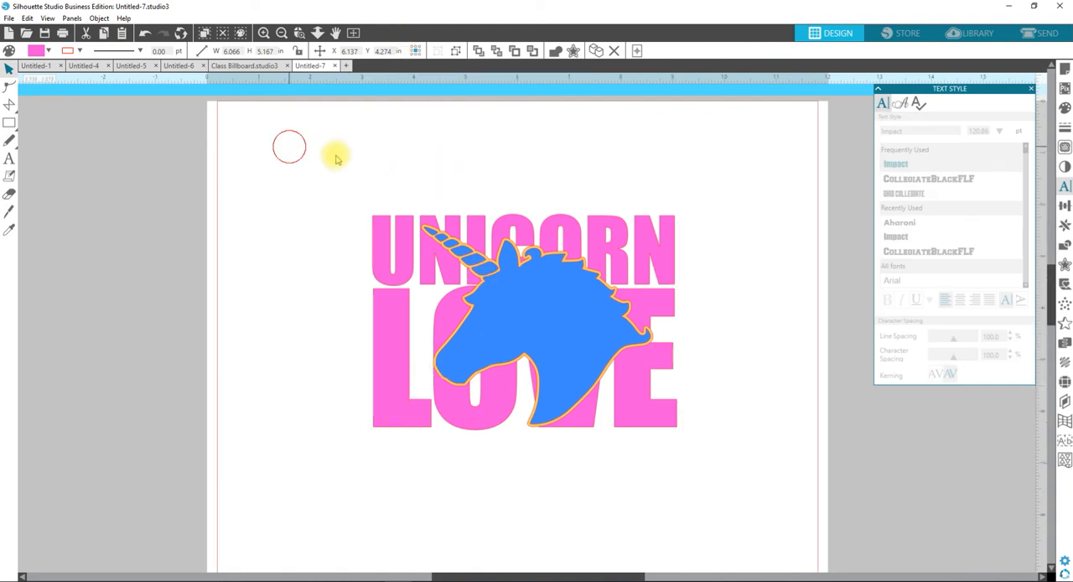
pyautogui.click(524, 323)
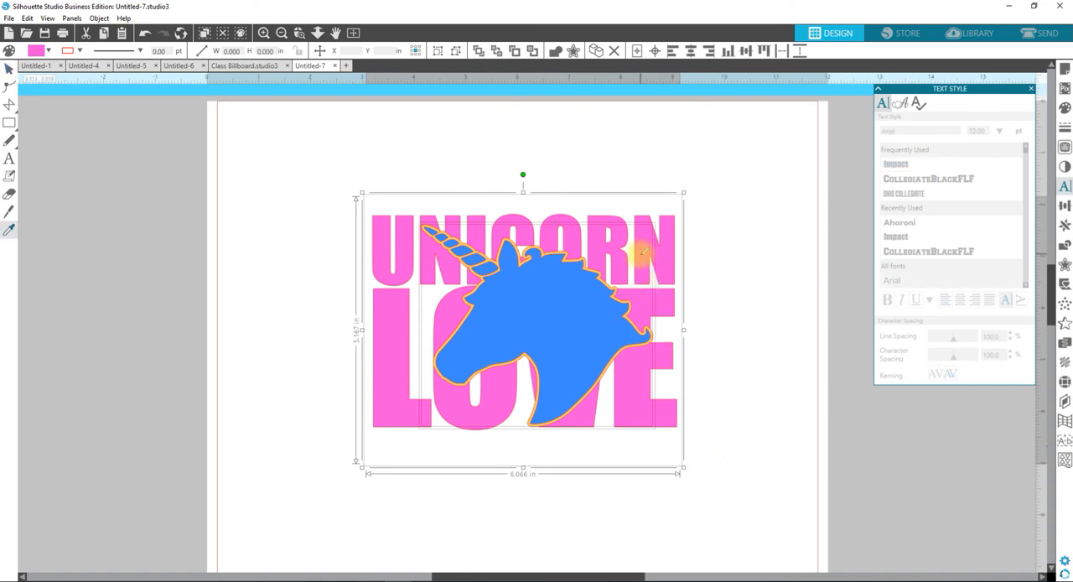
pyautogui.press('ctrl+c')
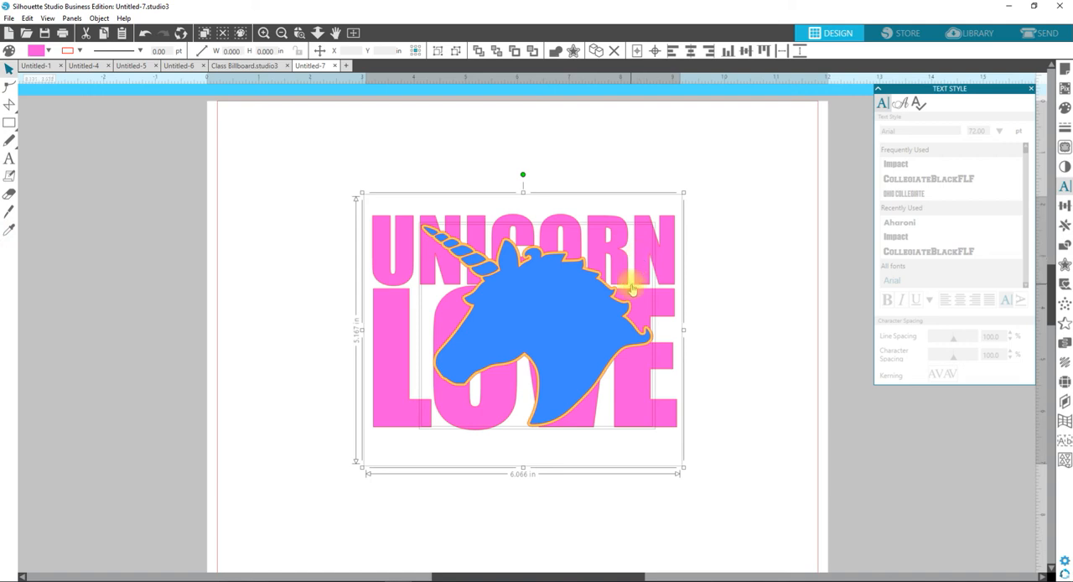
pyautogui.rightClick(633, 289)
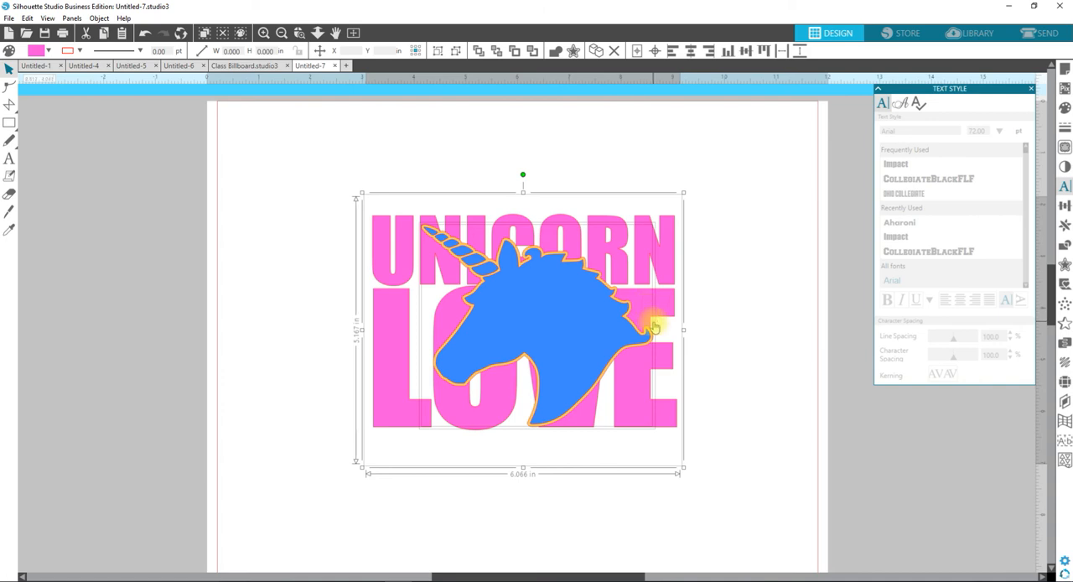
pyautogui.moveTo(591, 335)
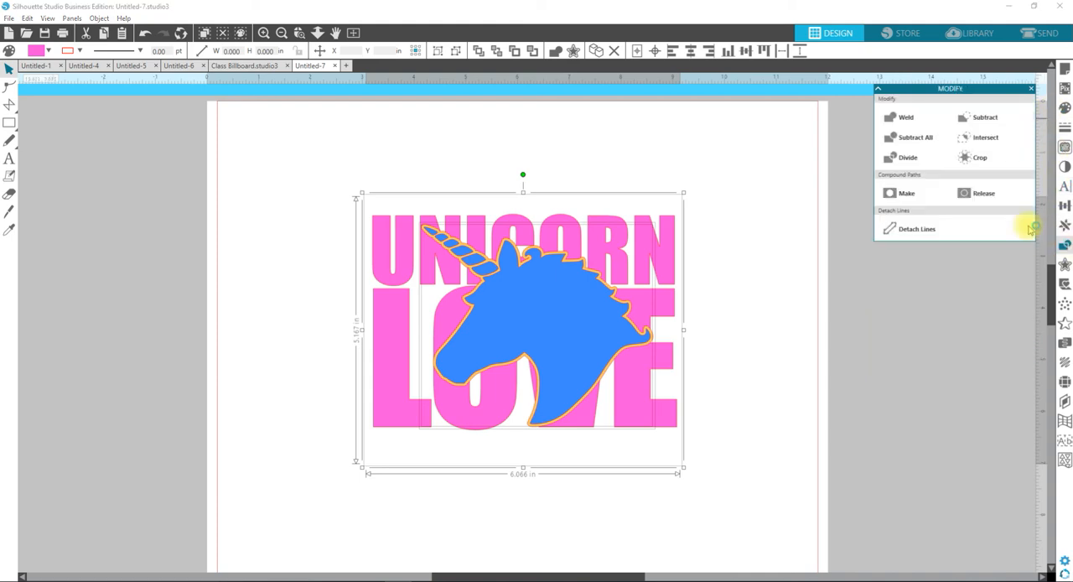
# Step: Divide the letters along the unicorn outline and remove the unicorn pieces
pyautogui.click(983, 117)
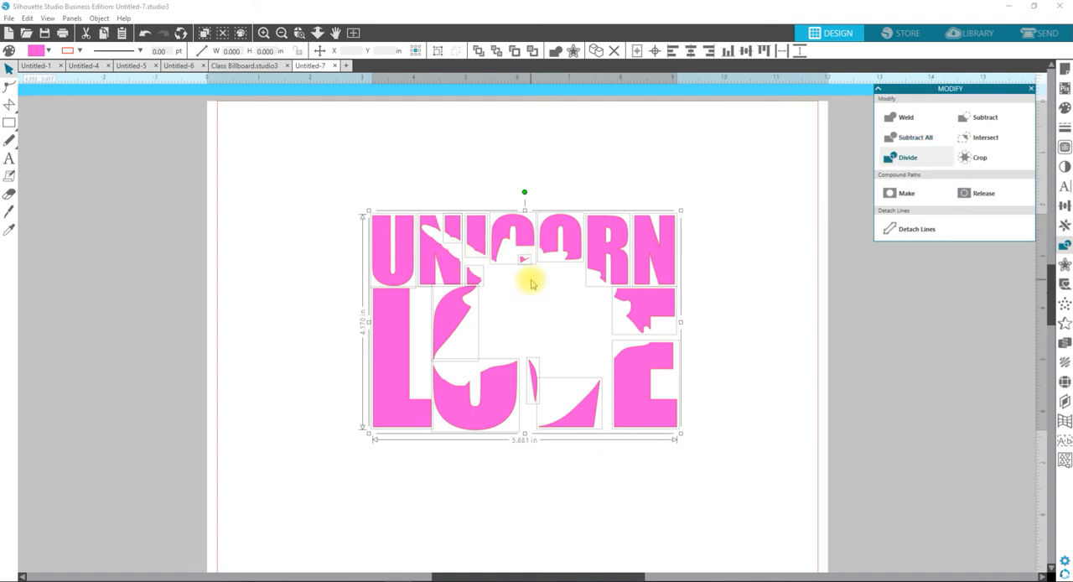
pyautogui.press('Ctrl+g')
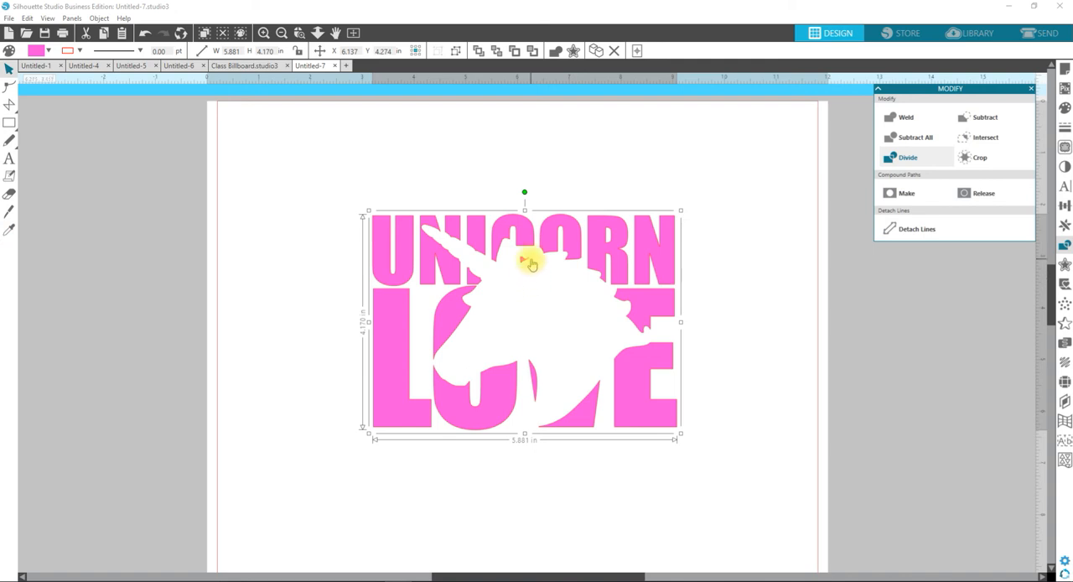
pyautogui.moveTo(528, 242)
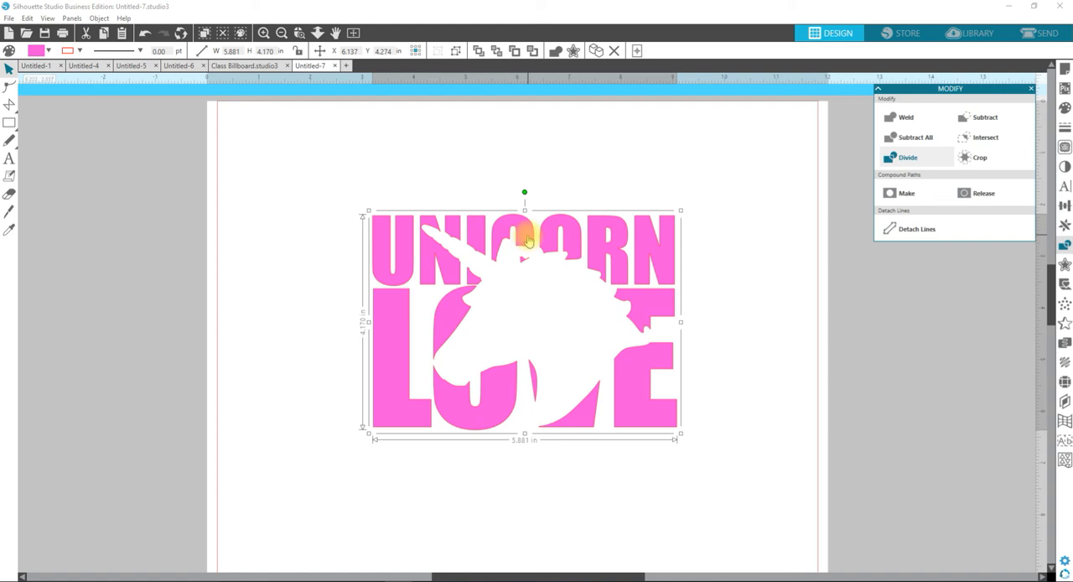
pyautogui.moveTo(537, 322)
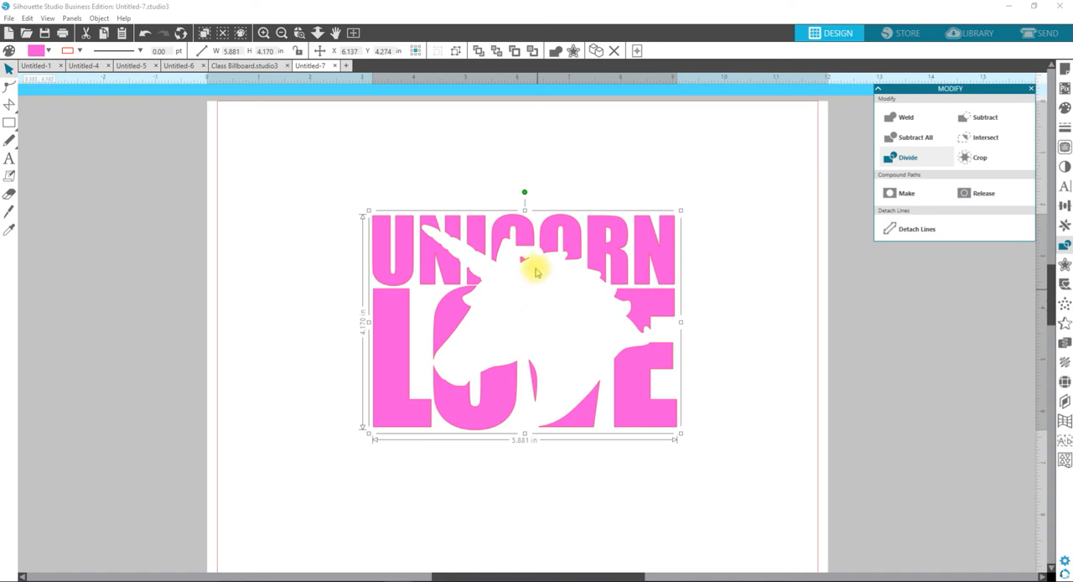
pyautogui.moveTo(524, 242)
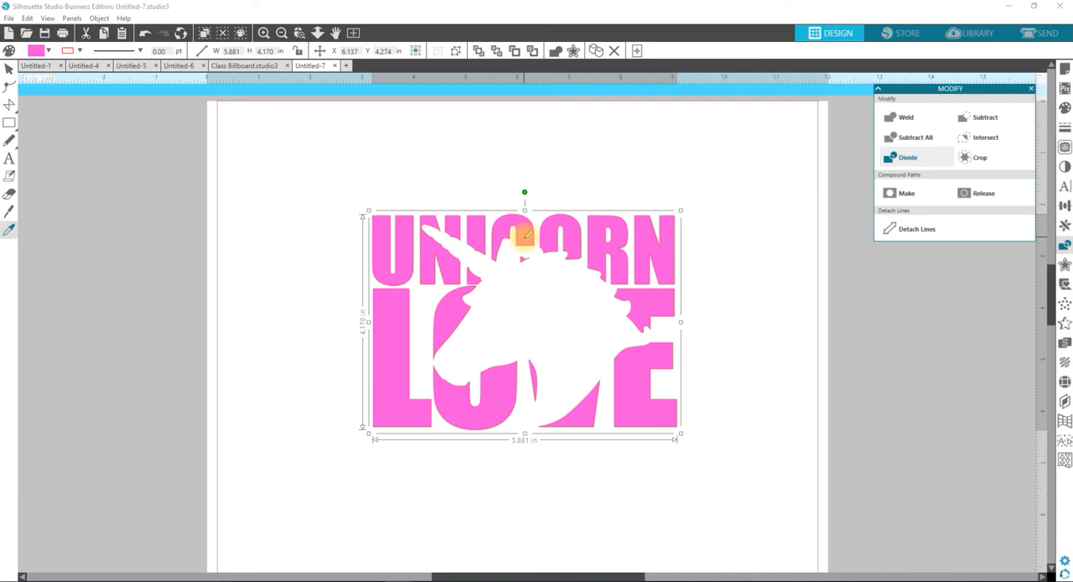
# Step: Undo the Divide and crop the unicorn against the letter shapes
pyautogui.click(908, 157)
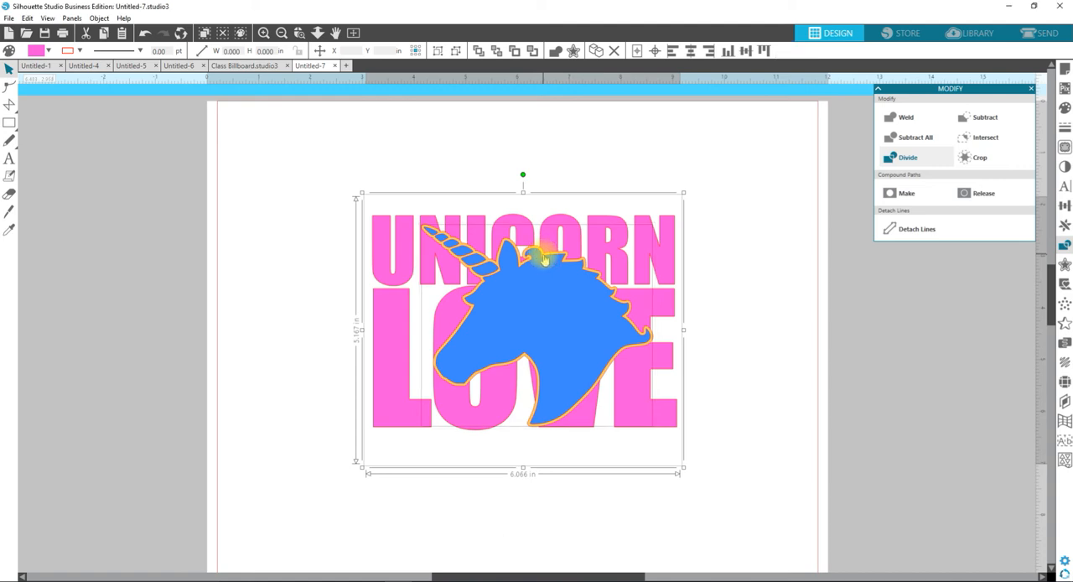
pyautogui.moveTo(902, 256)
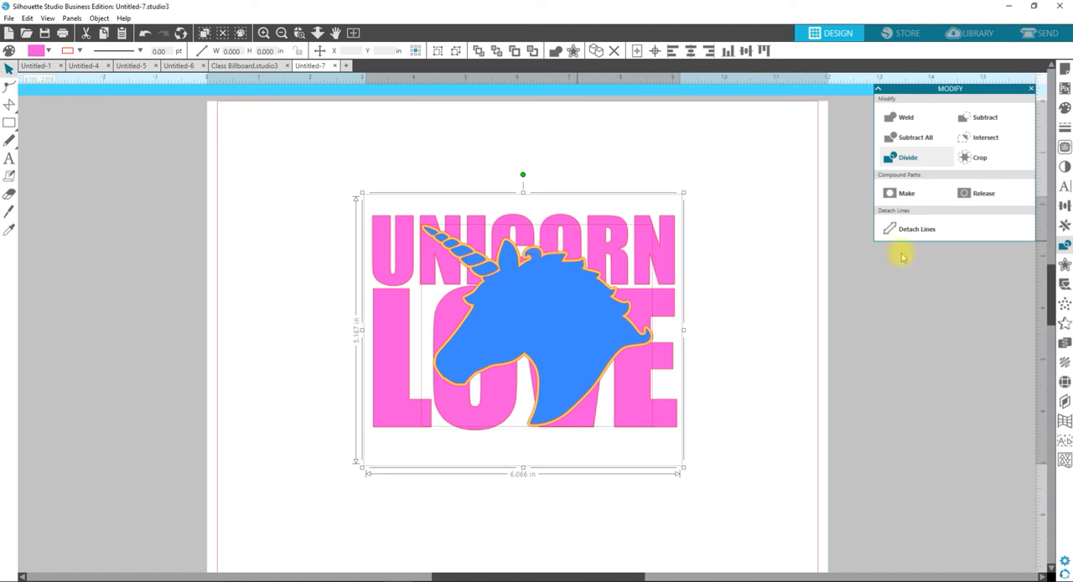
pyautogui.moveTo(978, 157)
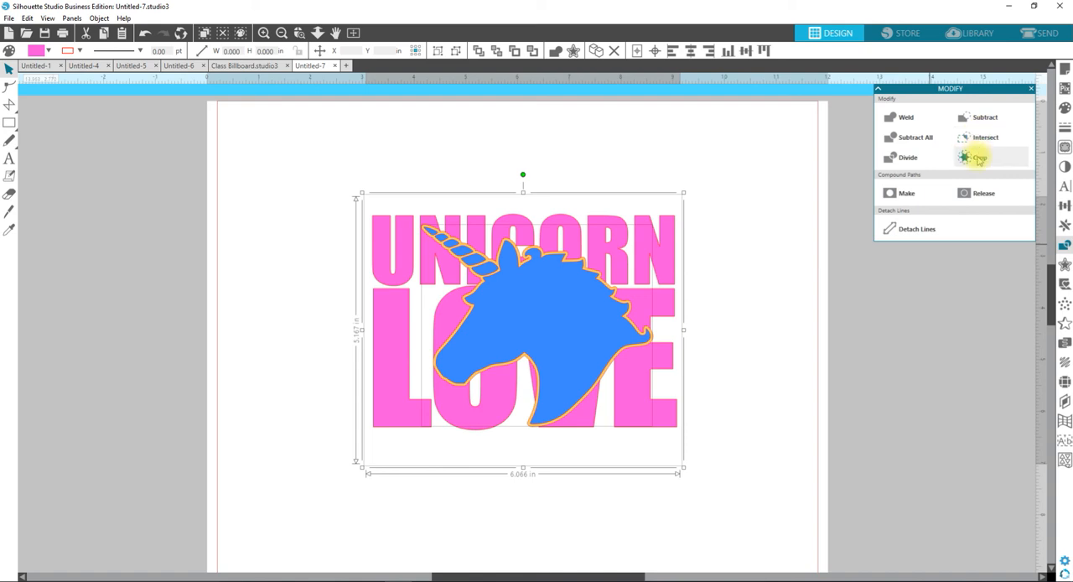
pyautogui.click(978, 156)
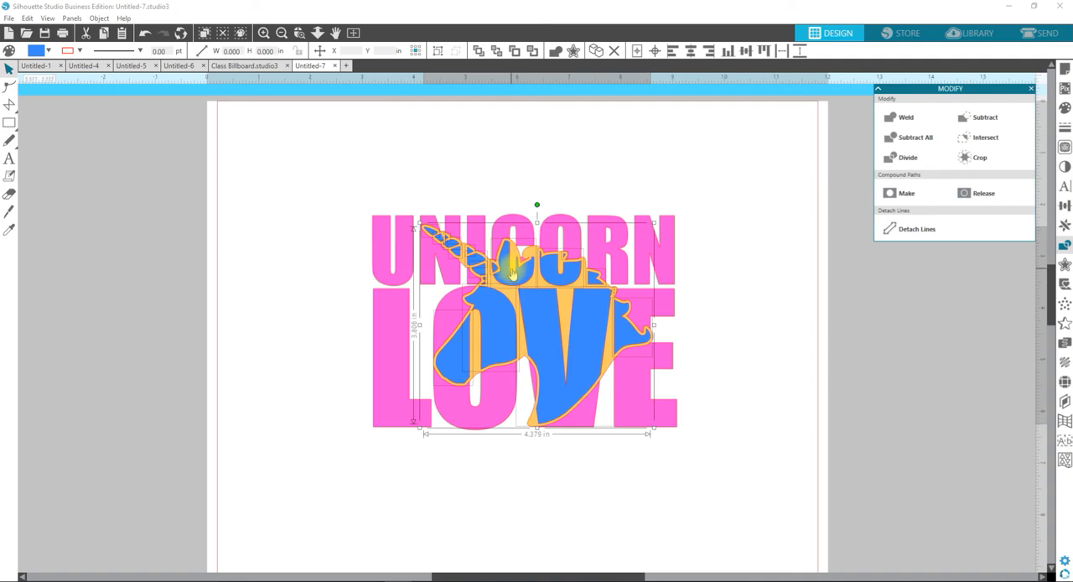
pyautogui.moveTo(528, 171)
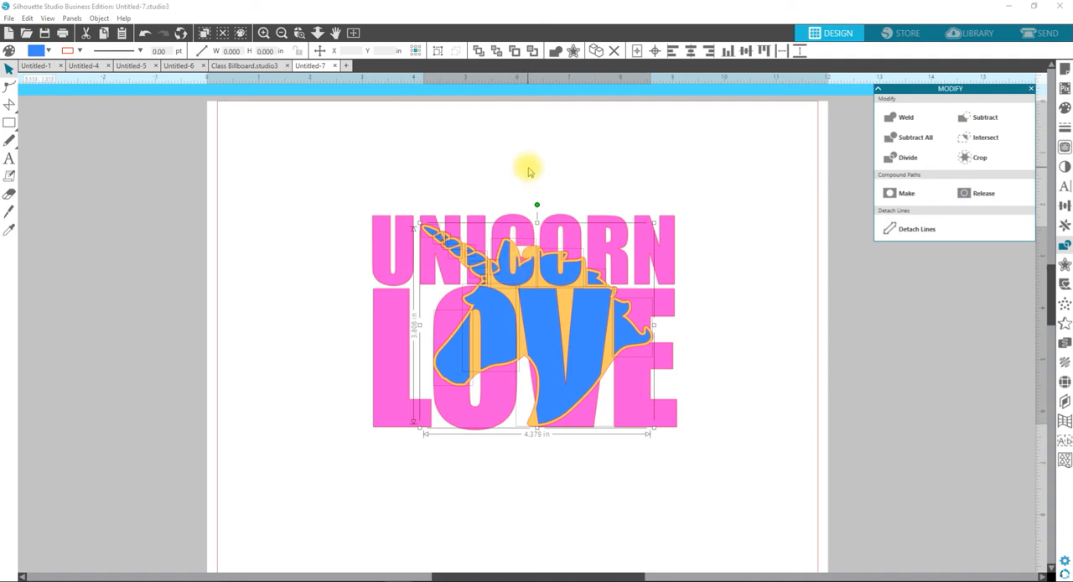
pyautogui.press('ctrl+g')
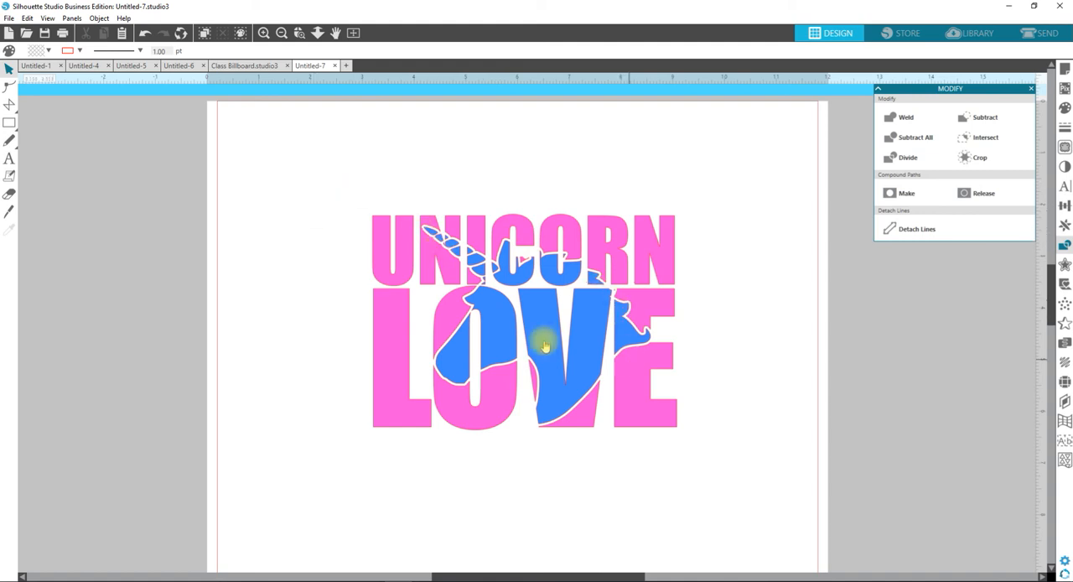
# Step: Duplicate the tan-bordered unicorn and send the copy to the back of the layer
pyautogui.click(543, 343)
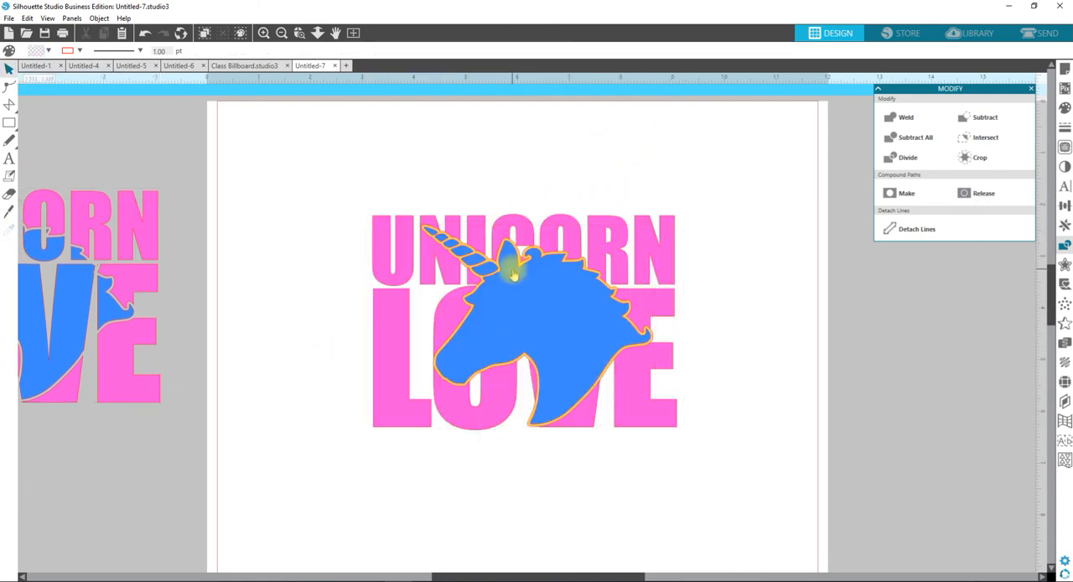
pyautogui.click(511, 260)
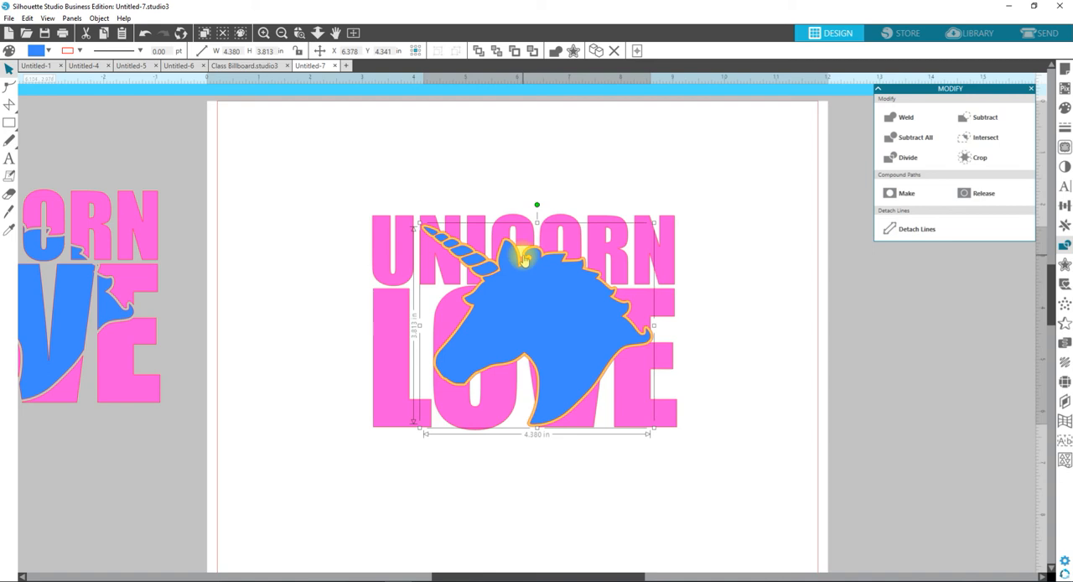
pyautogui.press('shift')
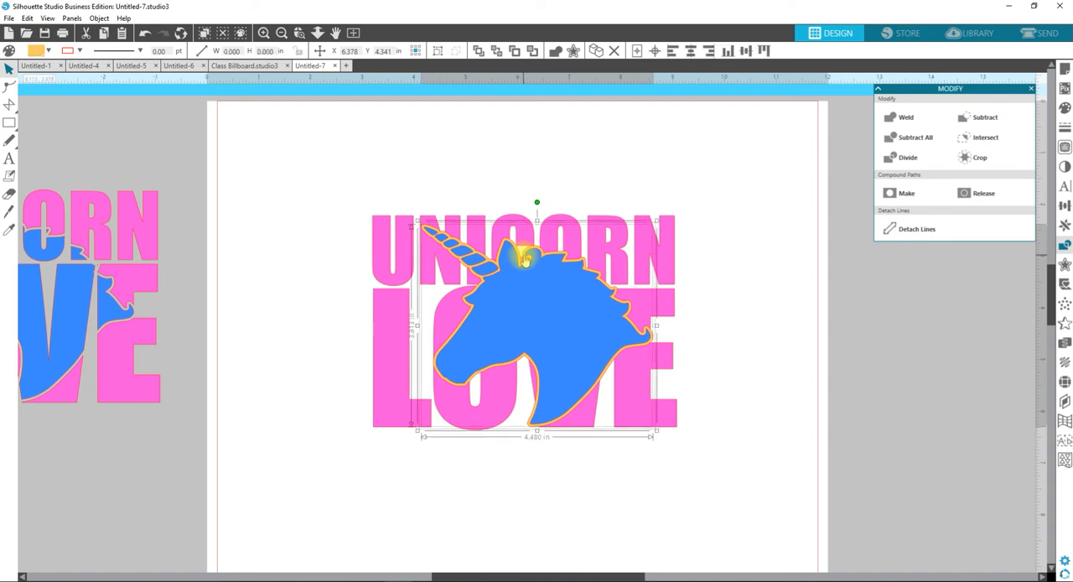
pyautogui.moveTo(561, 319)
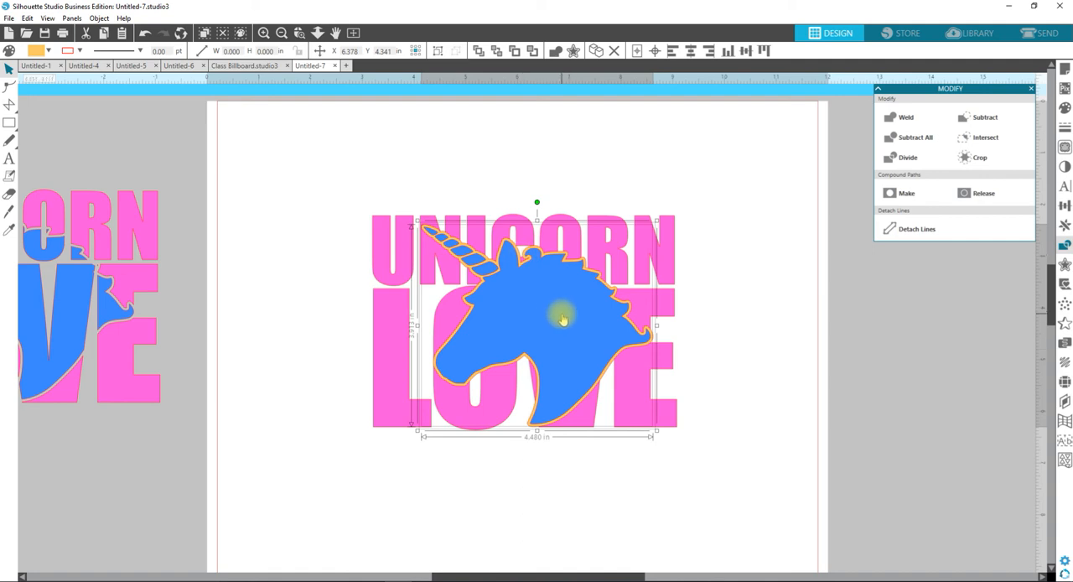
pyautogui.rightClick(562, 320)
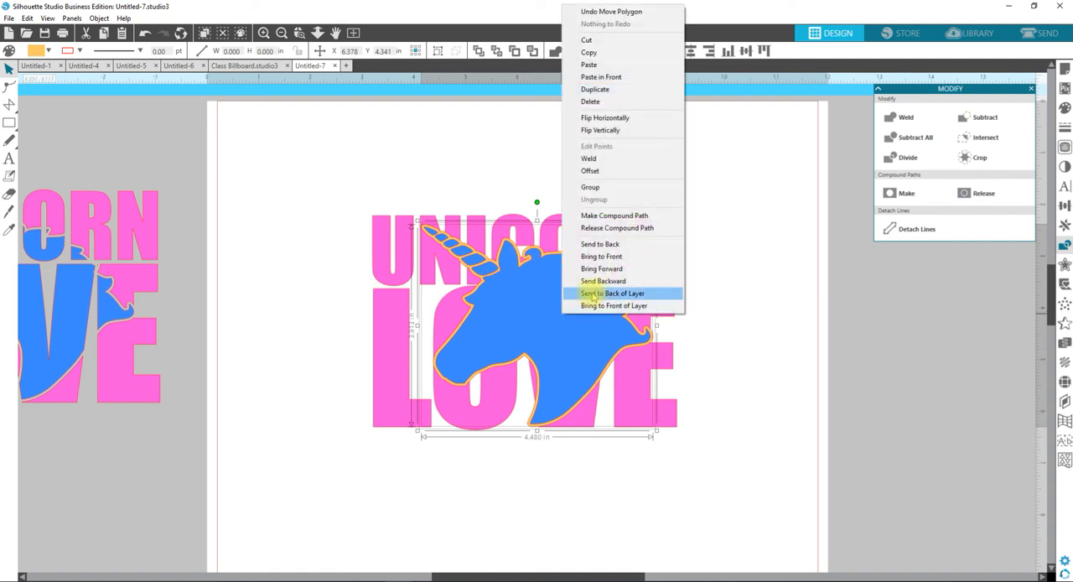
pyautogui.click(612, 292)
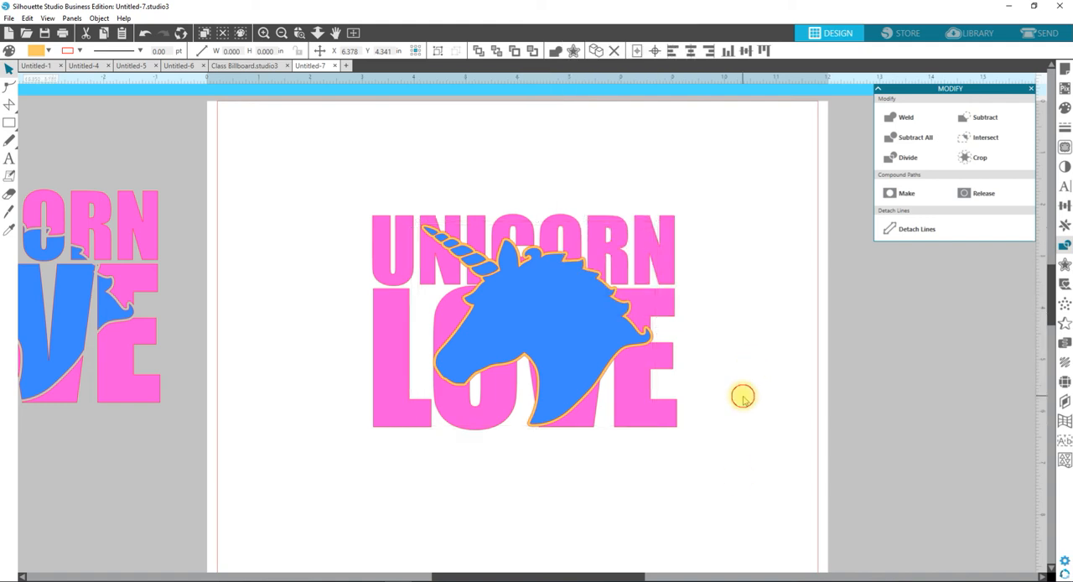
# Step: Group the pink letters and subtract the unicorn shape from them
pyautogui.click(742, 395)
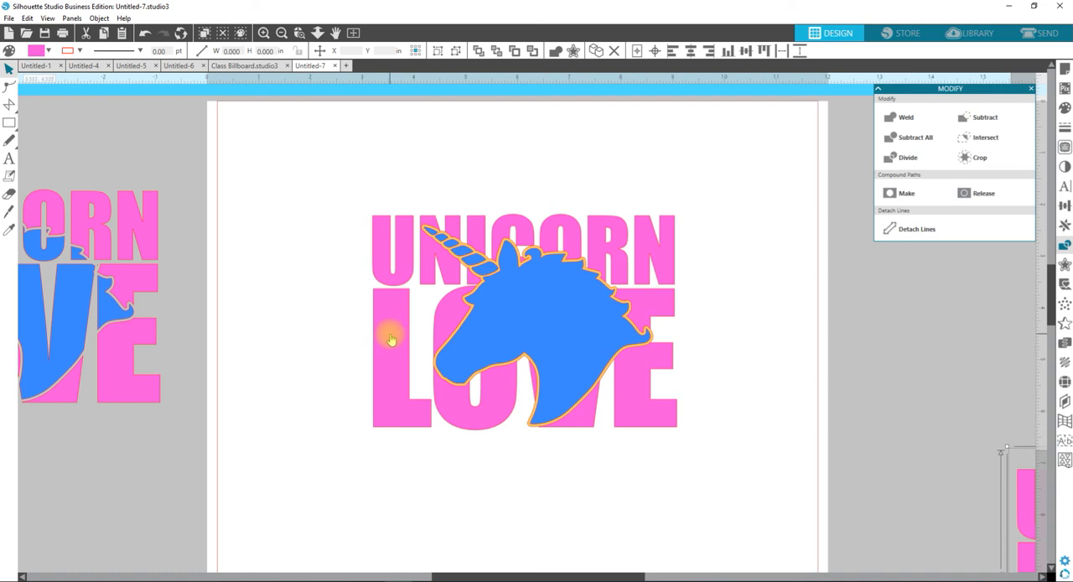
pyautogui.moveTo(654, 358)
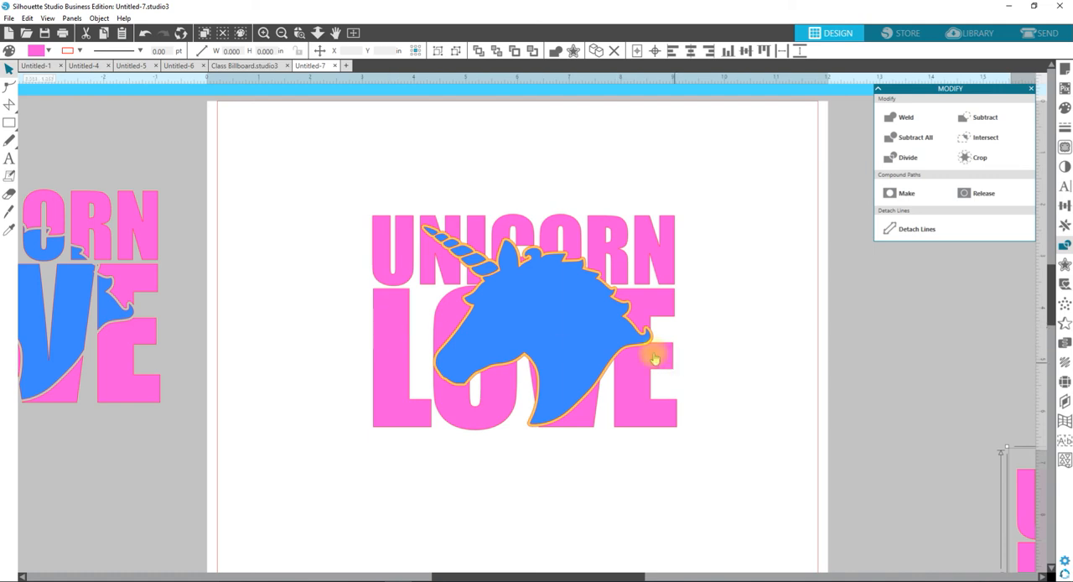
pyautogui.moveTo(489, 211)
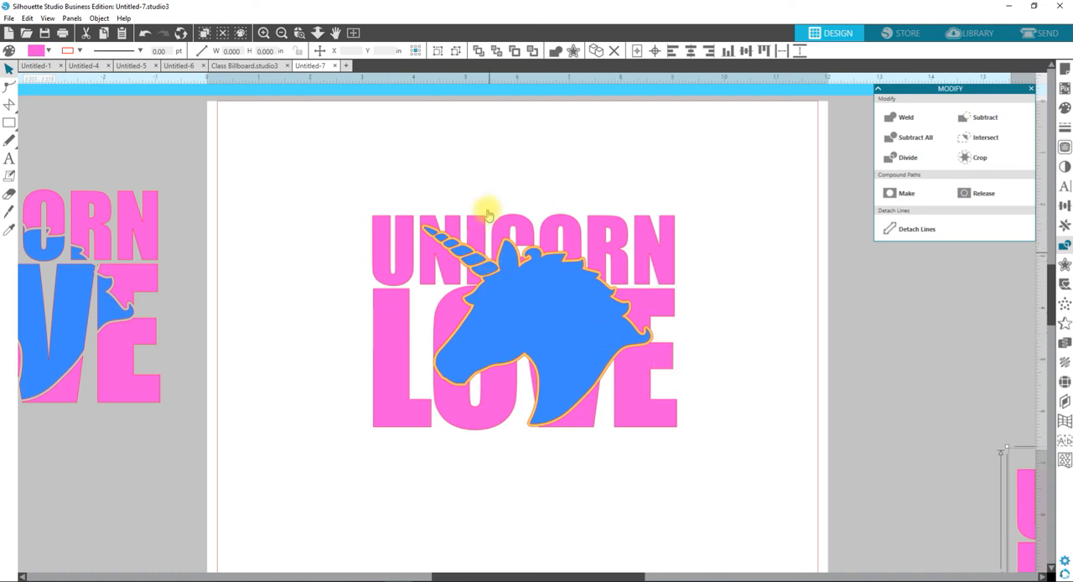
pyautogui.moveTo(488, 304)
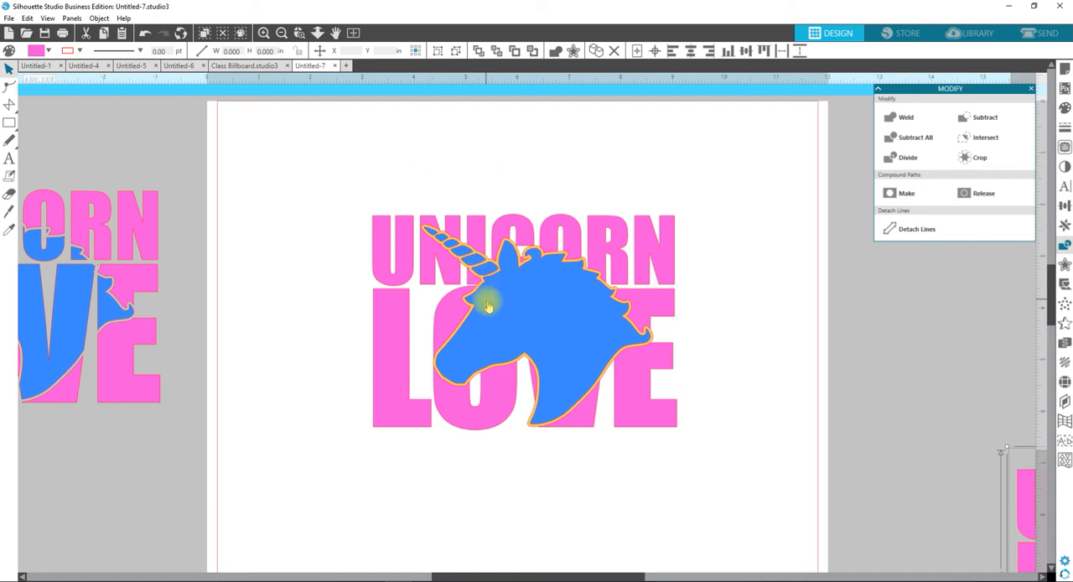
pyautogui.click(486, 302)
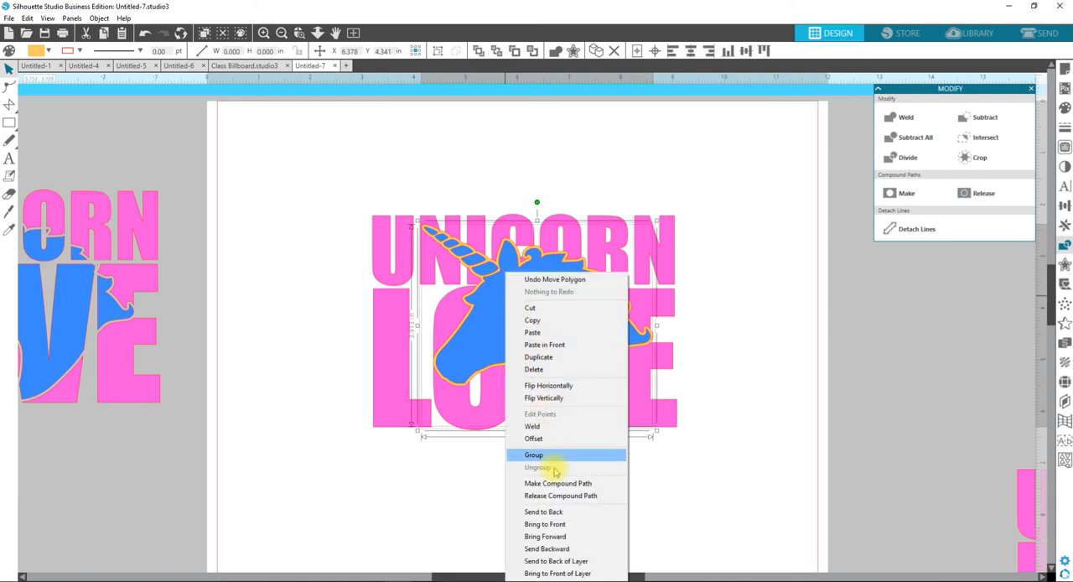
pyautogui.click(533, 454)
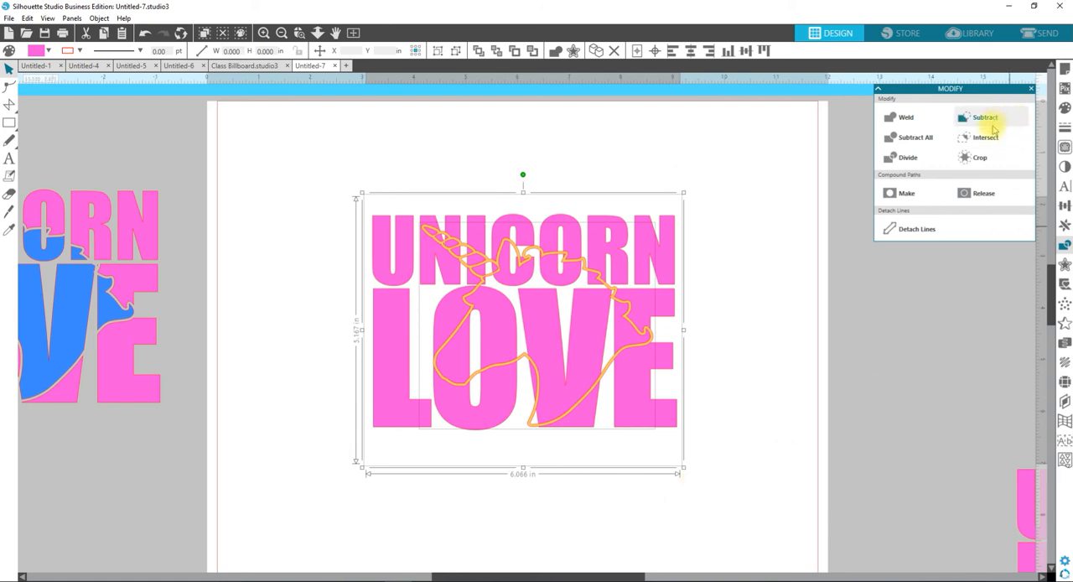
pyautogui.moveTo(912, 137)
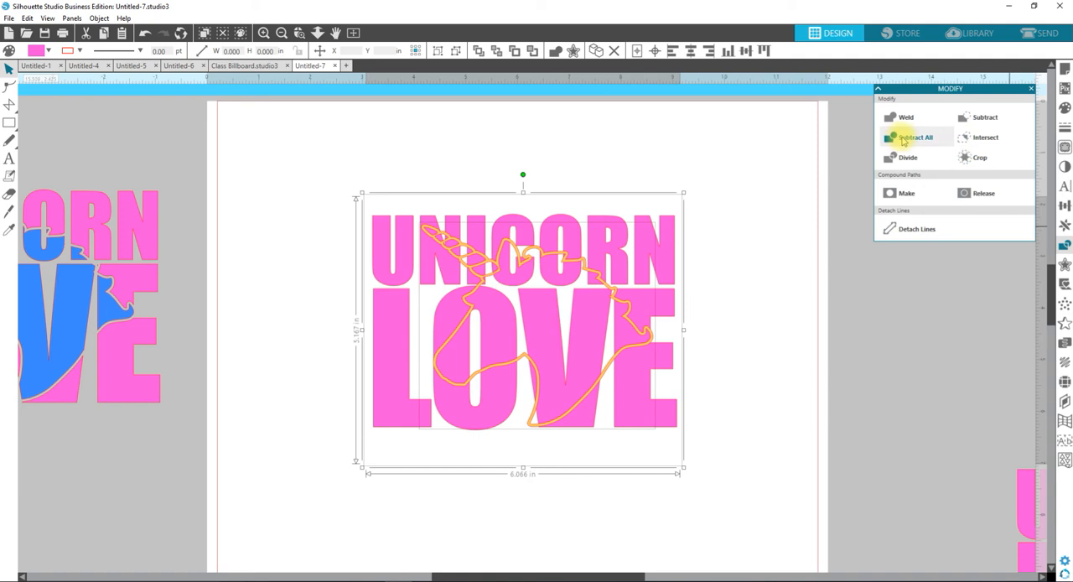
pyautogui.click(983, 117)
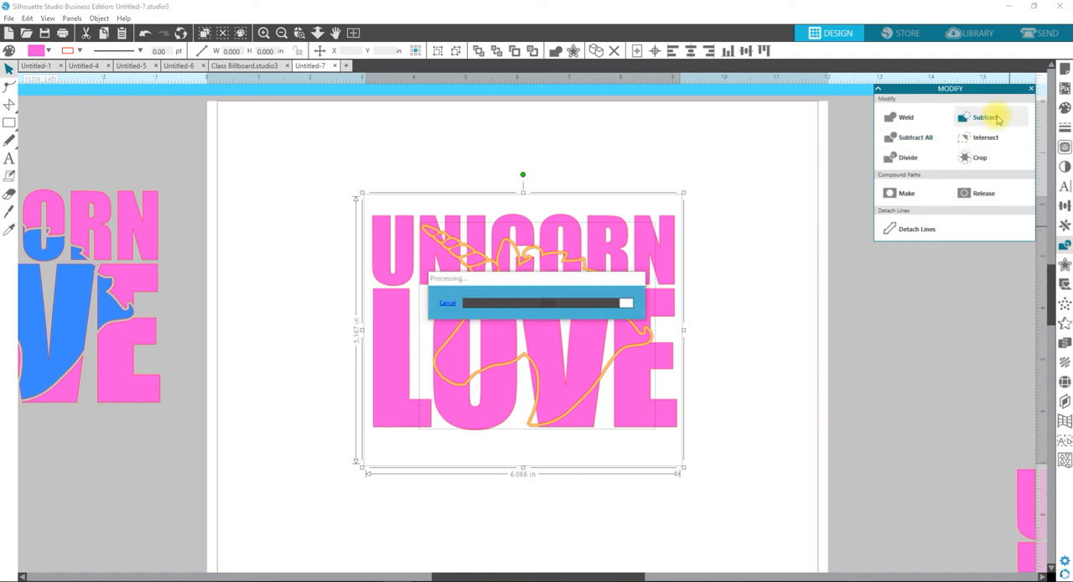
# Step: Apply Subtract so the unicorn is knocked out of the pink UNICORN LOVE letters
pyautogui.click(982, 117)
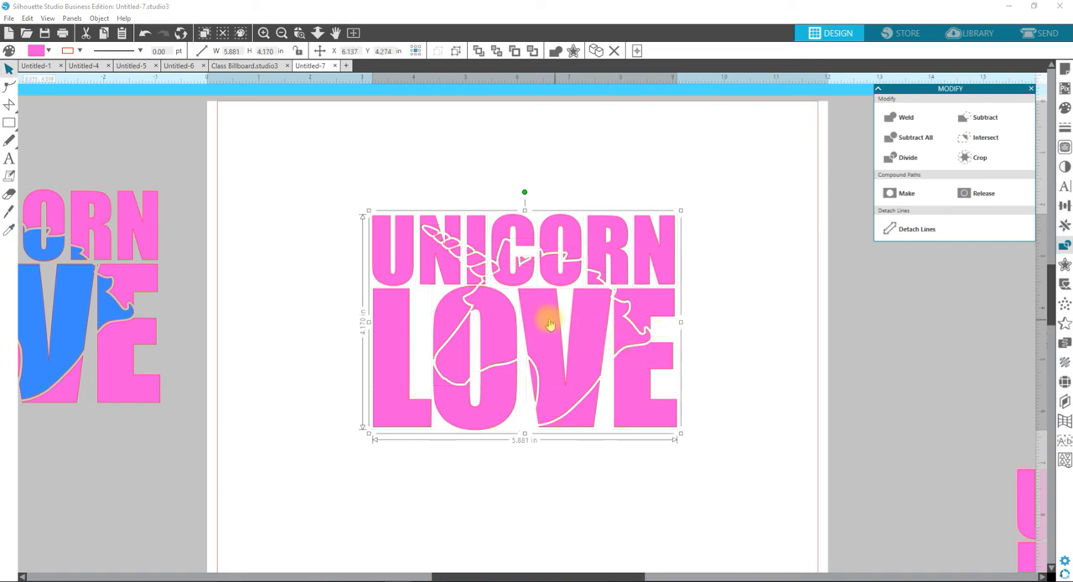
pyautogui.moveTo(546, 398)
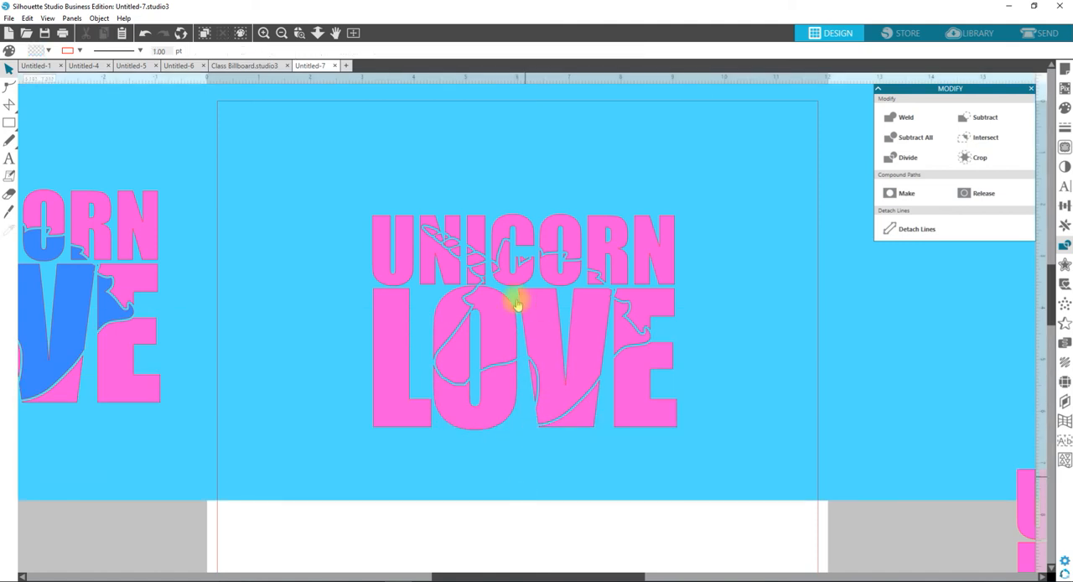
pyautogui.moveTo(526, 312)
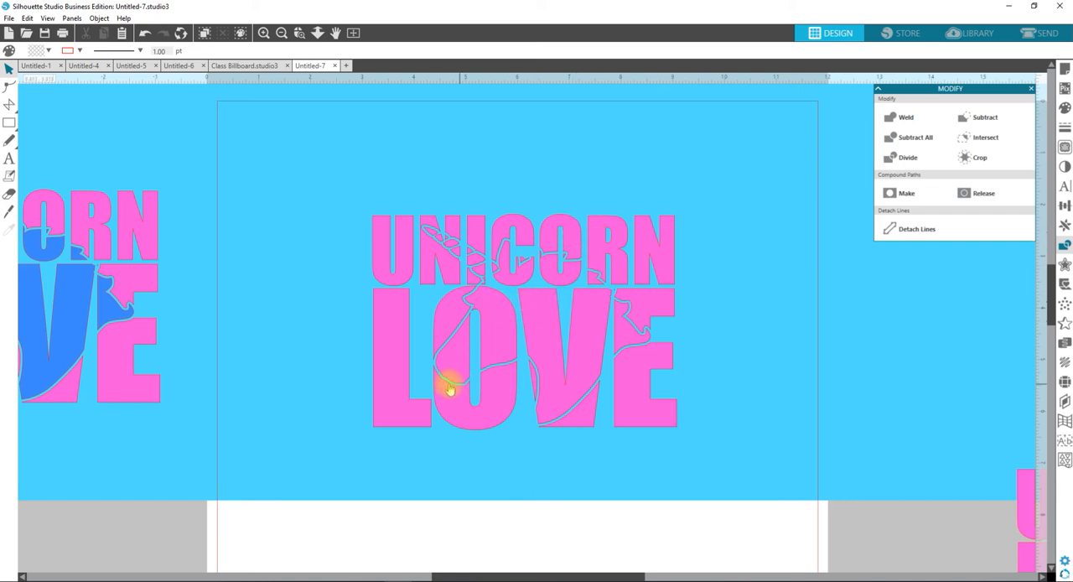
pyautogui.moveTo(418, 377)
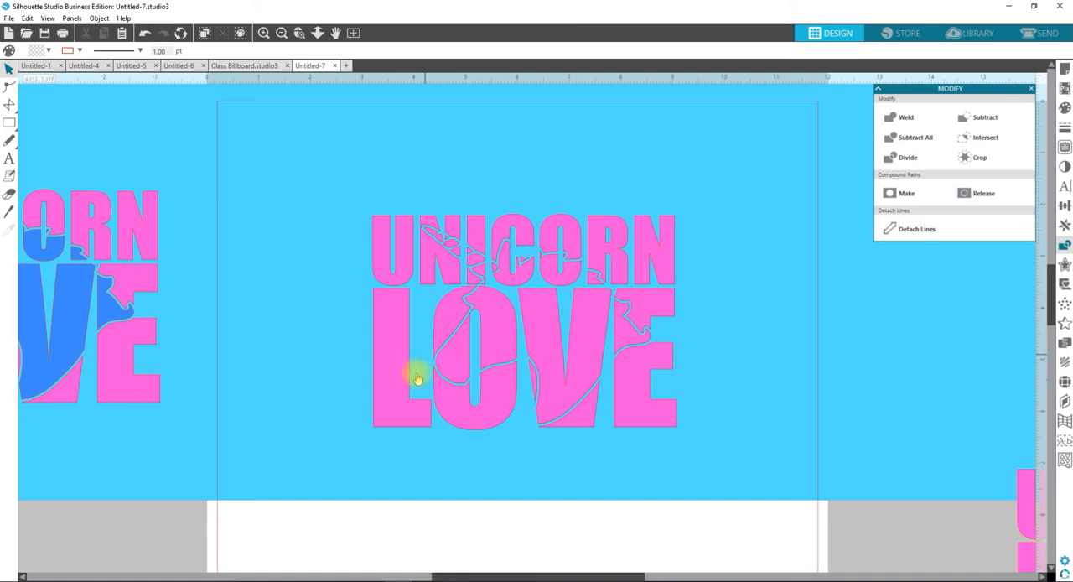
pyautogui.moveTo(376, 381)
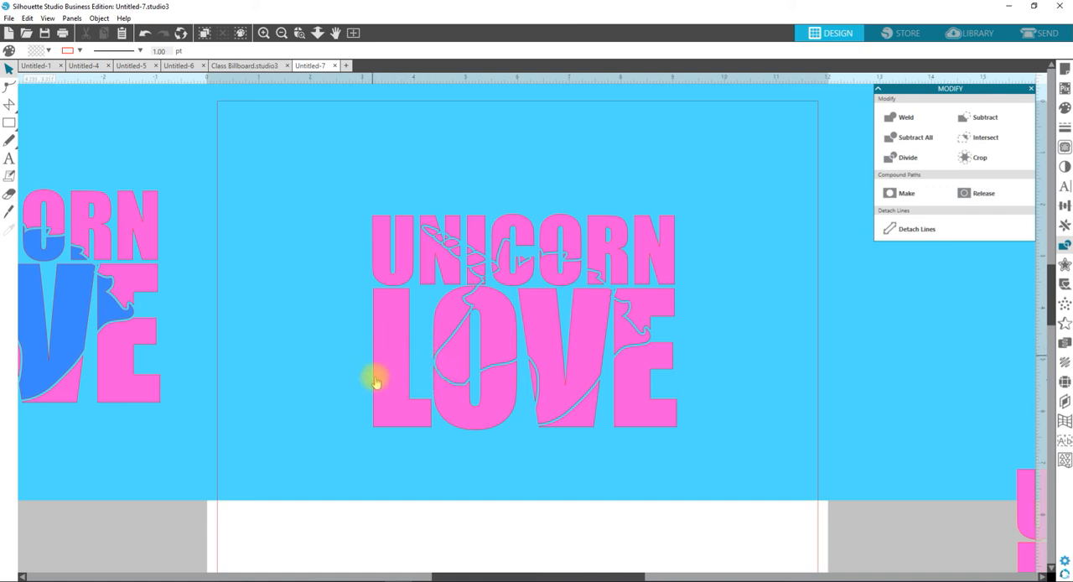
pyautogui.moveTo(788, 469)
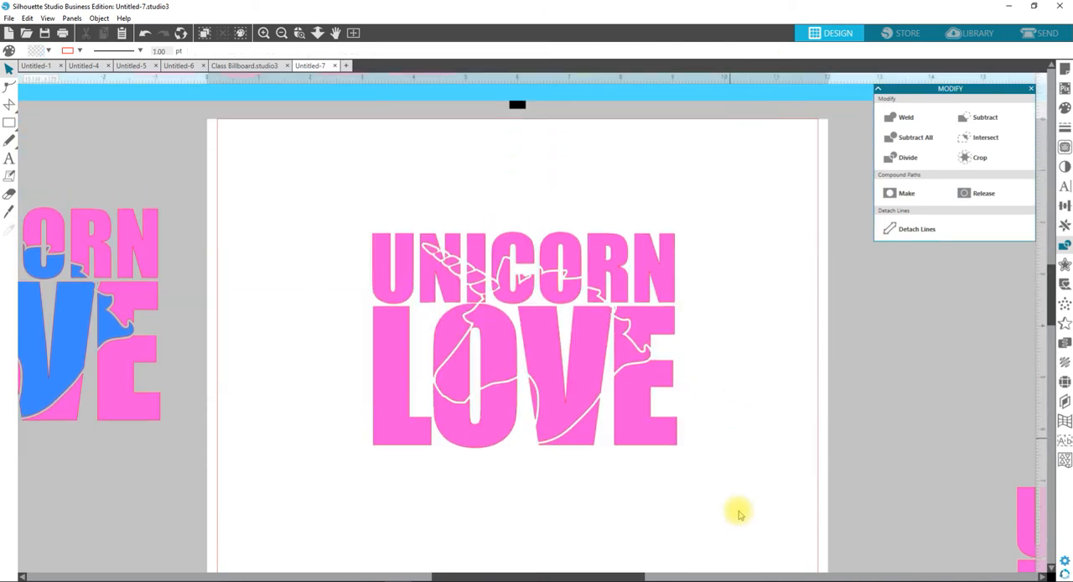
# Step: Undo the unicorn cut-out and select the blue unicorn shape
pyautogui.click(524, 335)
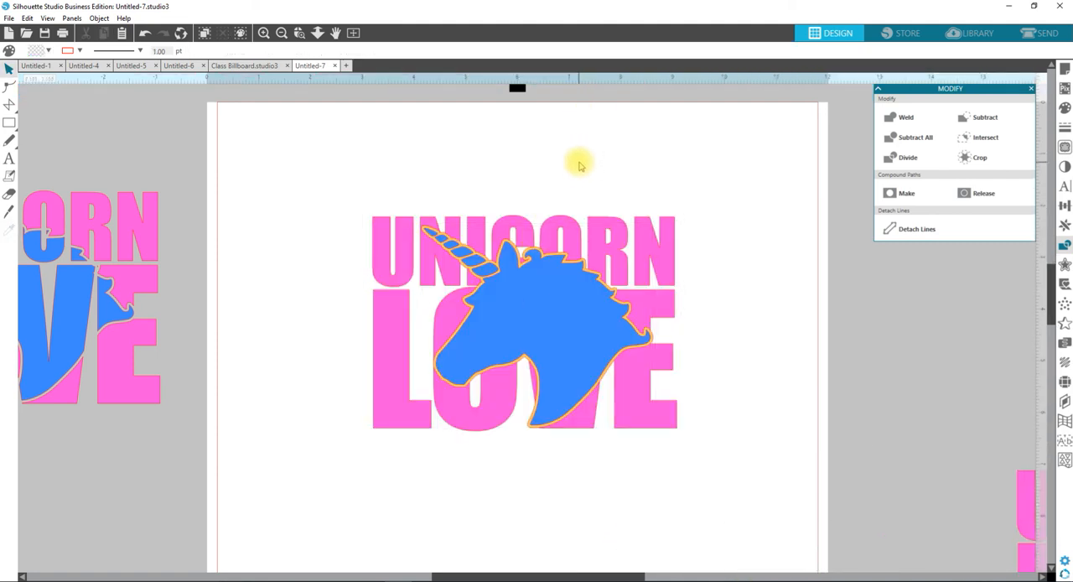
pyautogui.moveTo(569, 178)
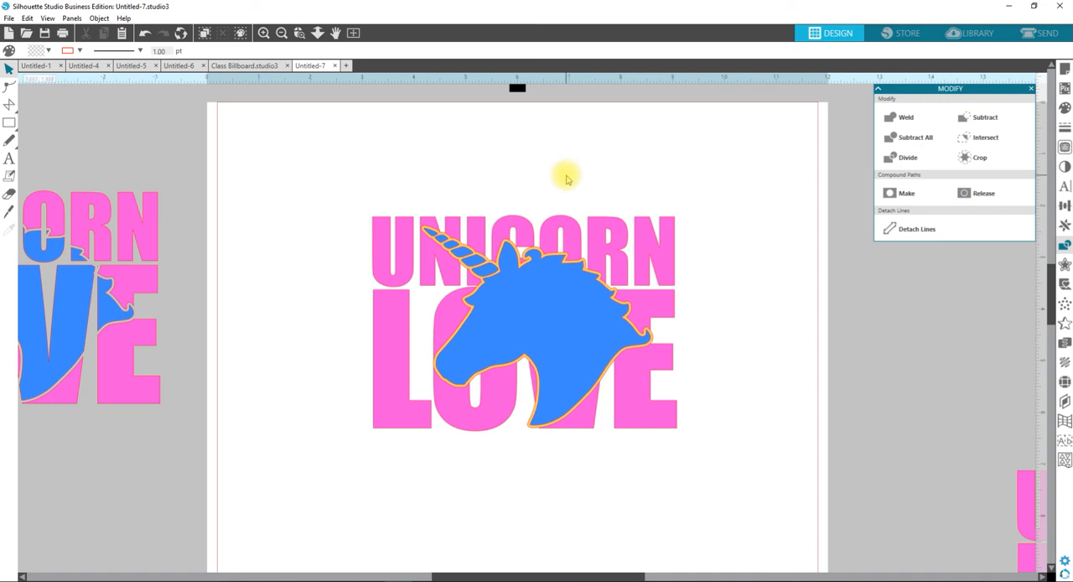
pyautogui.moveTo(540, 275)
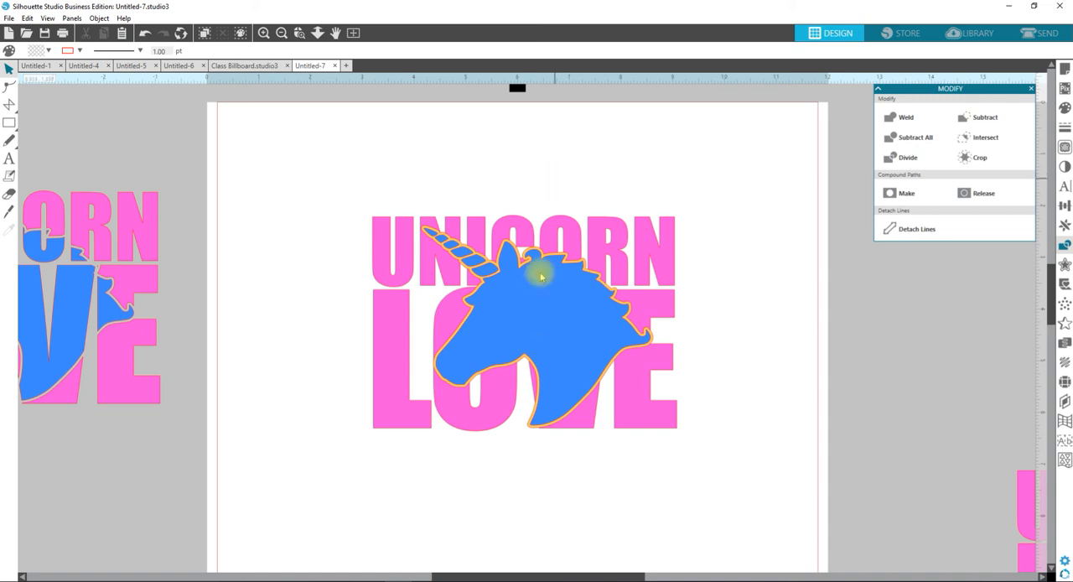
pyautogui.click(540, 277)
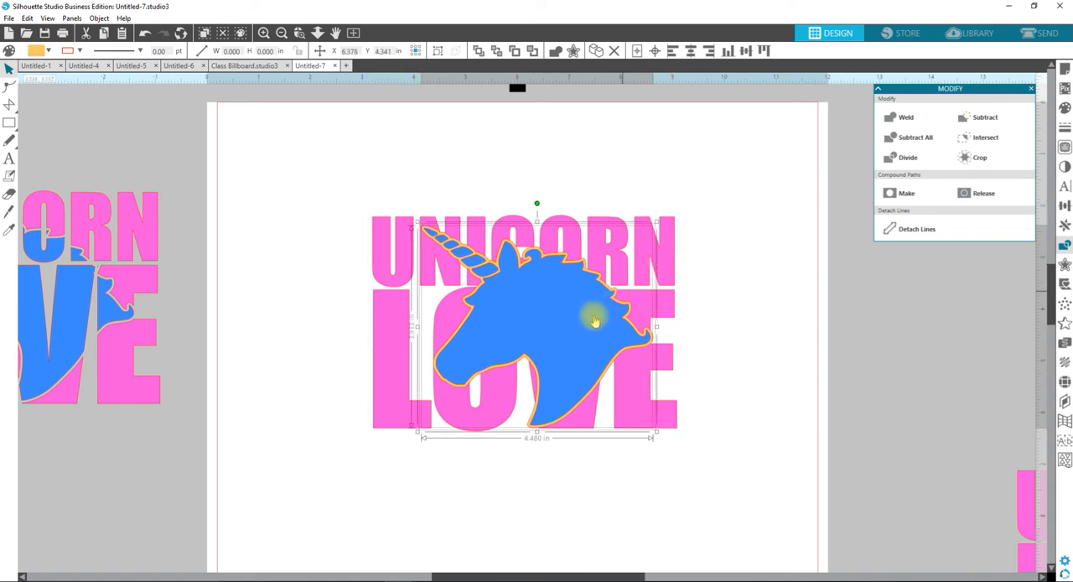
pyautogui.moveTo(535, 327)
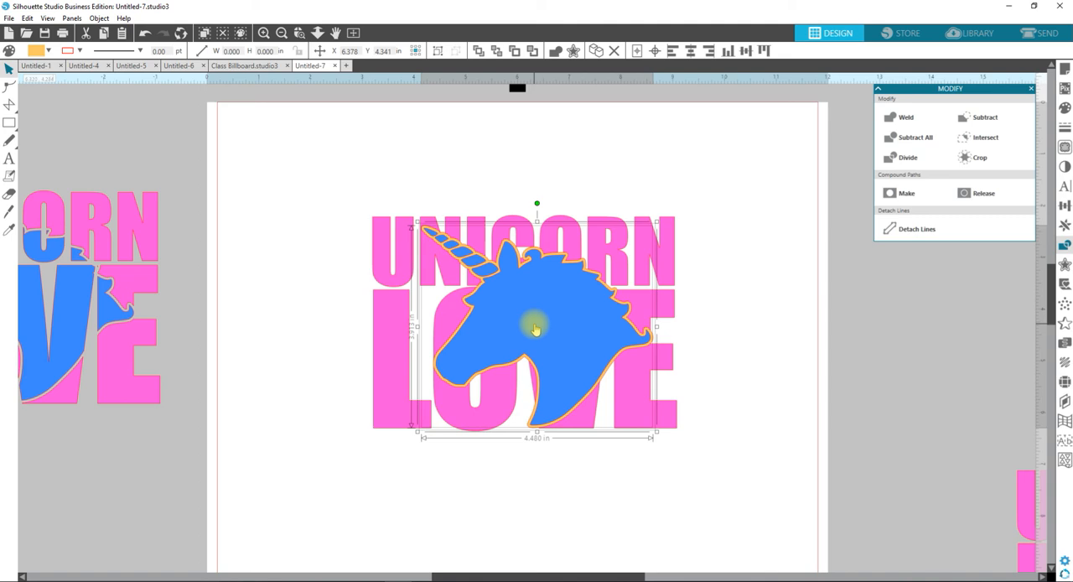
pyautogui.press('Ctrl+e')
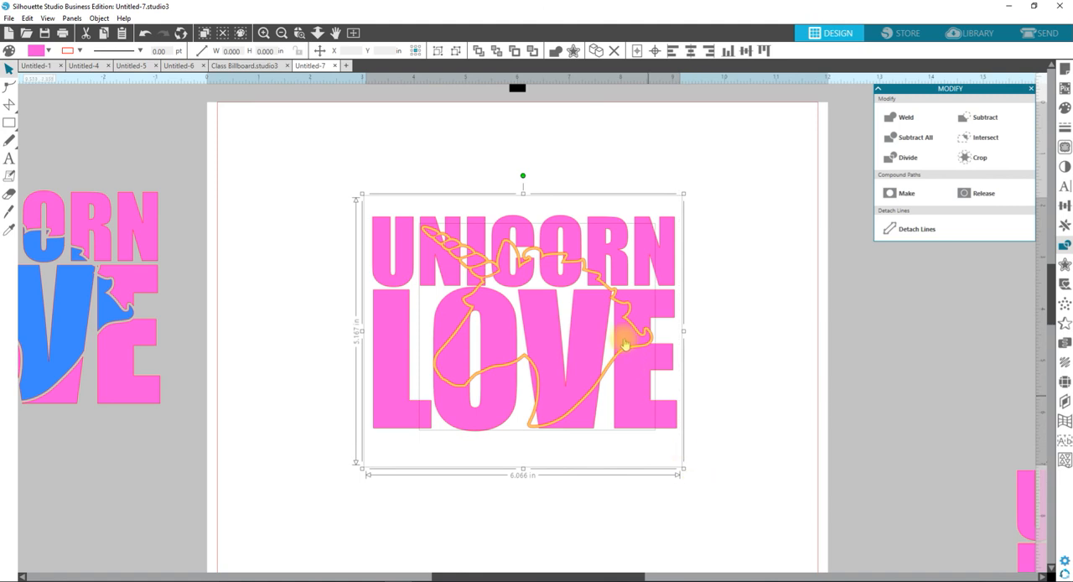
# Step: Select the whole lettering design with the unicorn outline and group them
pyautogui.rightClick(624, 343)
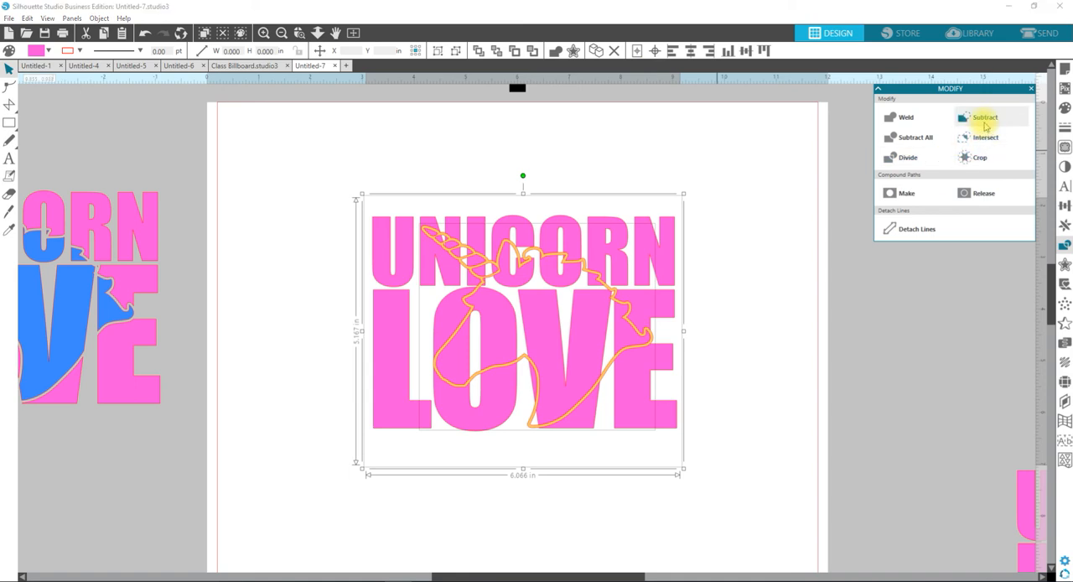
pyautogui.click(983, 117)
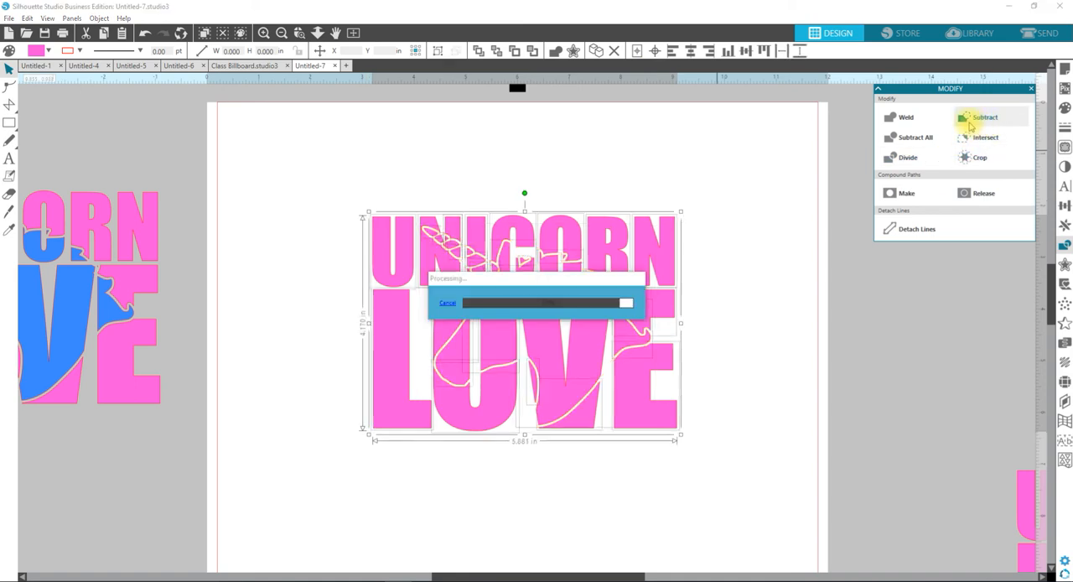
pyautogui.click(984, 117)
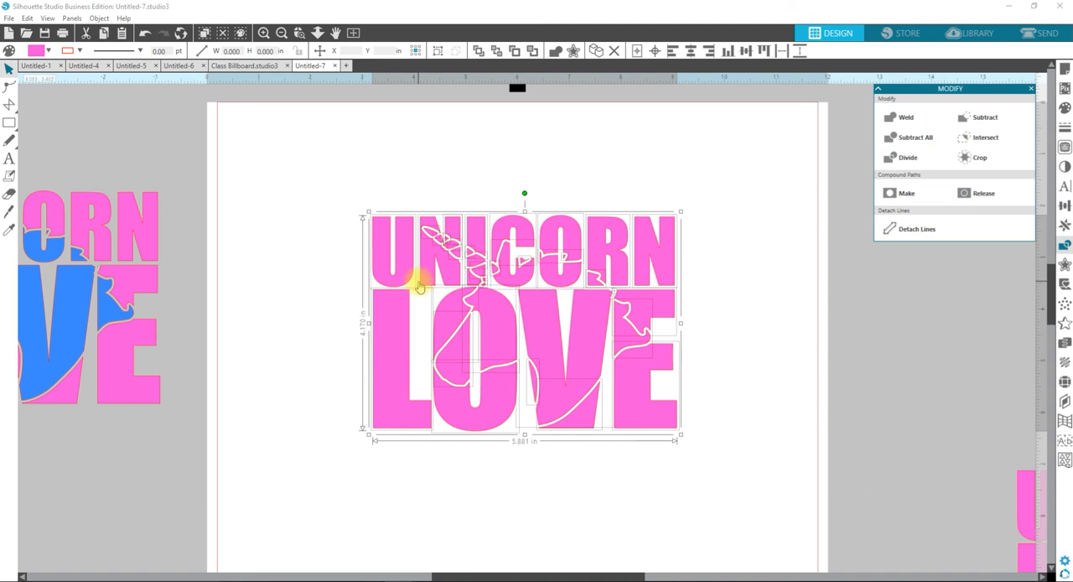
pyautogui.press('Ctrl+g')
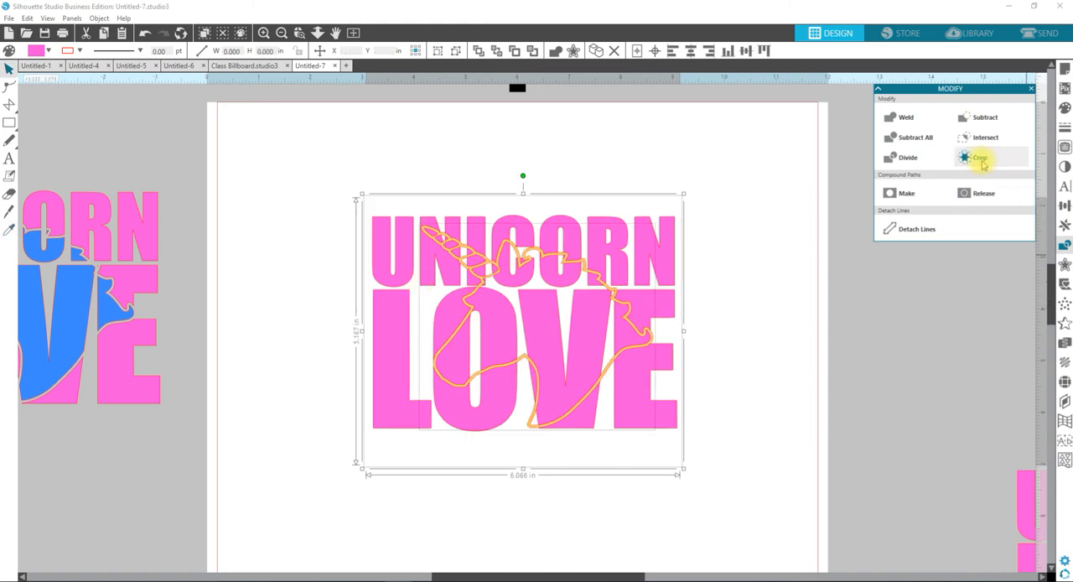
# Step: Crop the tan unicorn outline to the pink letters and group the result
pyautogui.click(979, 158)
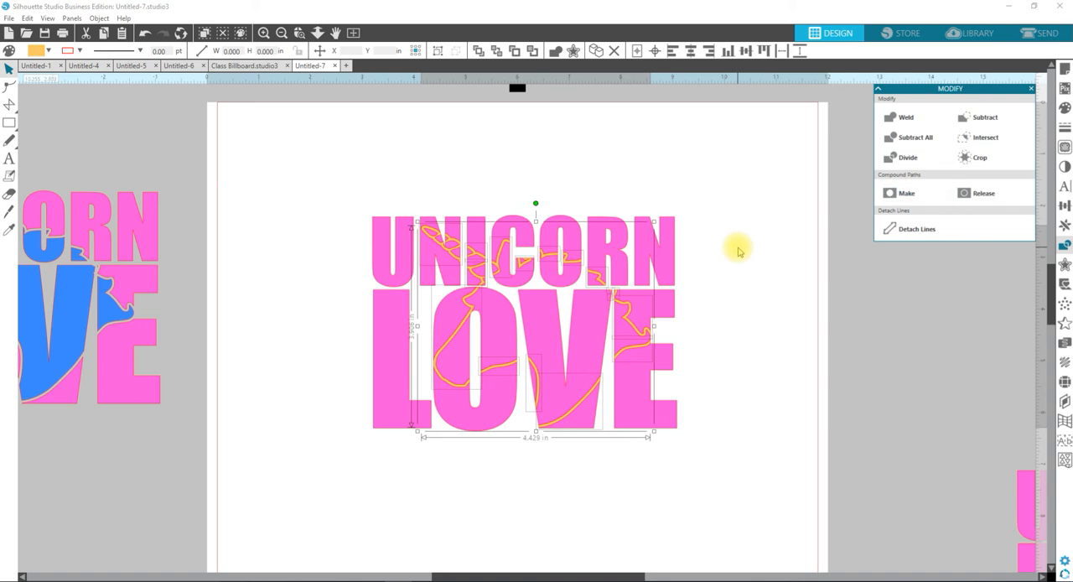
pyautogui.press('ctrl+g')
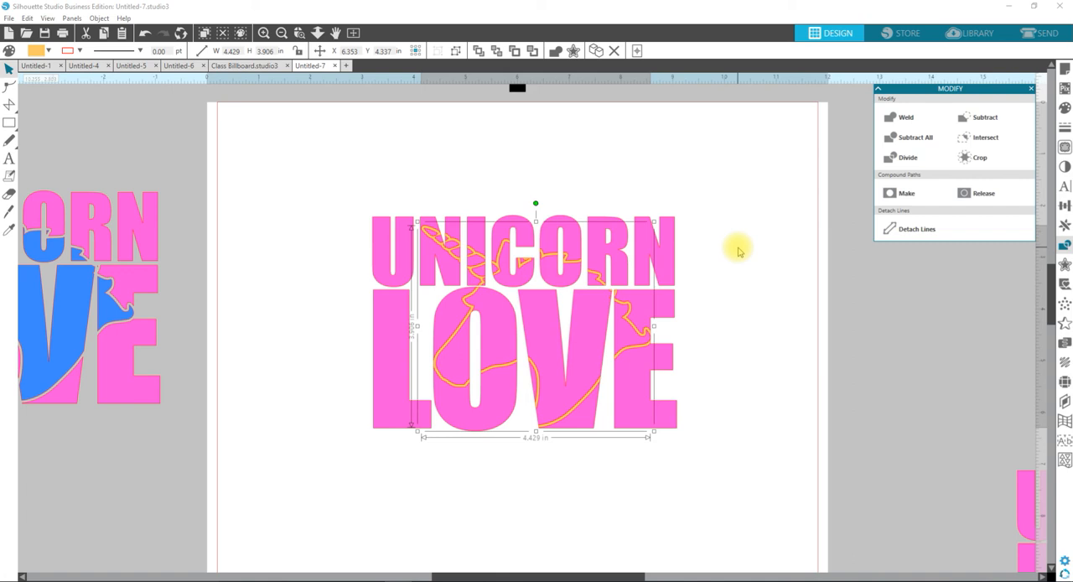
pyautogui.moveTo(537, 77)
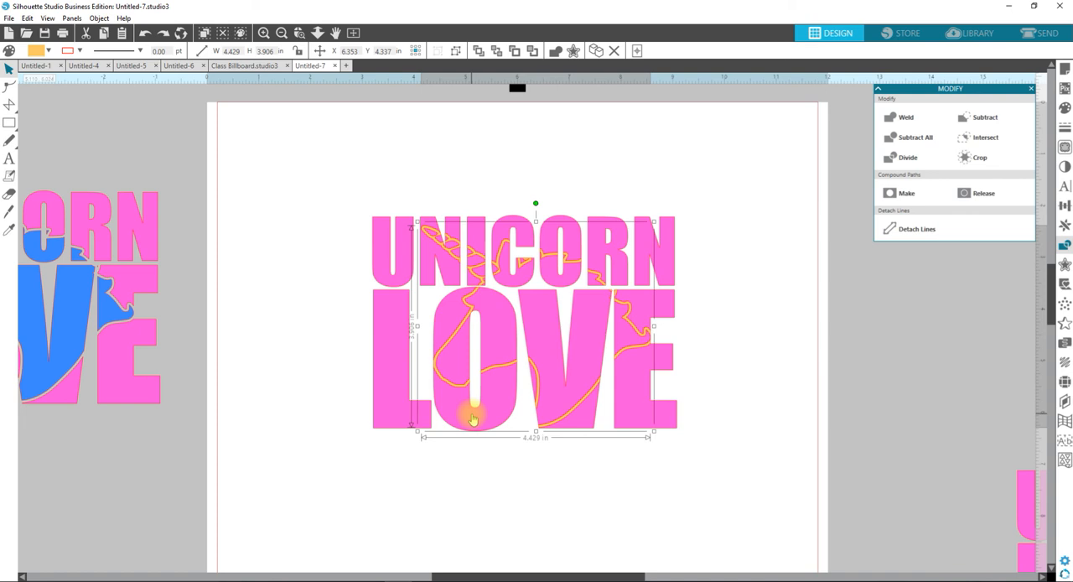
pyautogui.moveTo(471, 404)
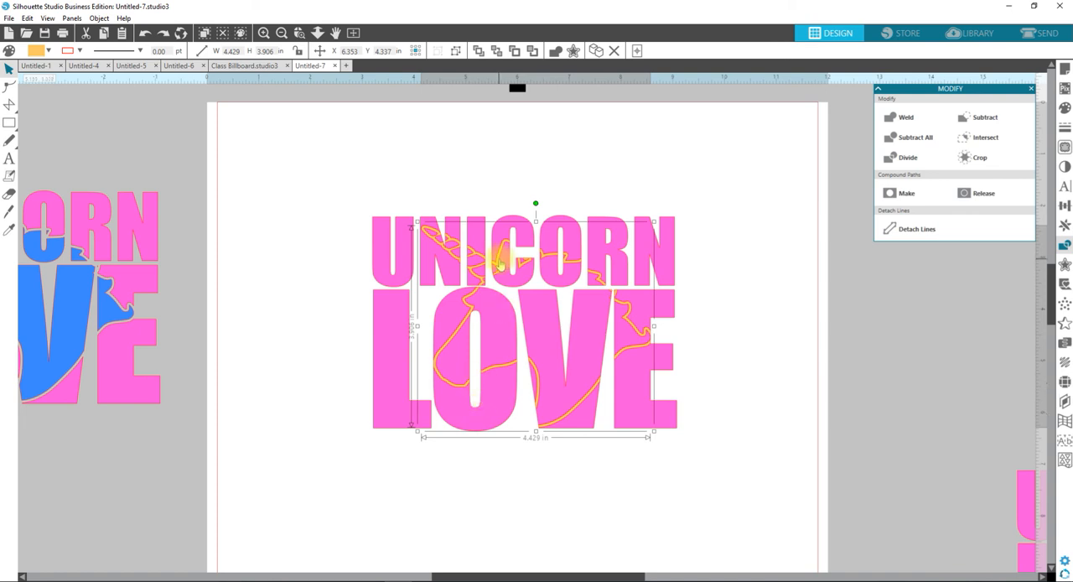
# Step: Paste a copy of the cut-up UNICORN LOVE design onto the page
pyautogui.press('ctrl+f')
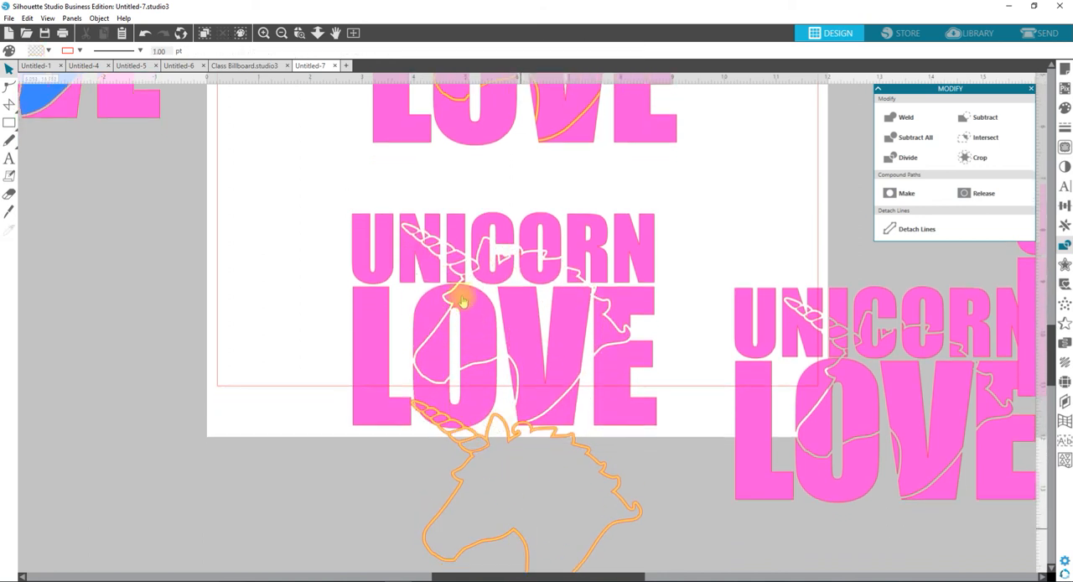
pyautogui.moveTo(512, 394)
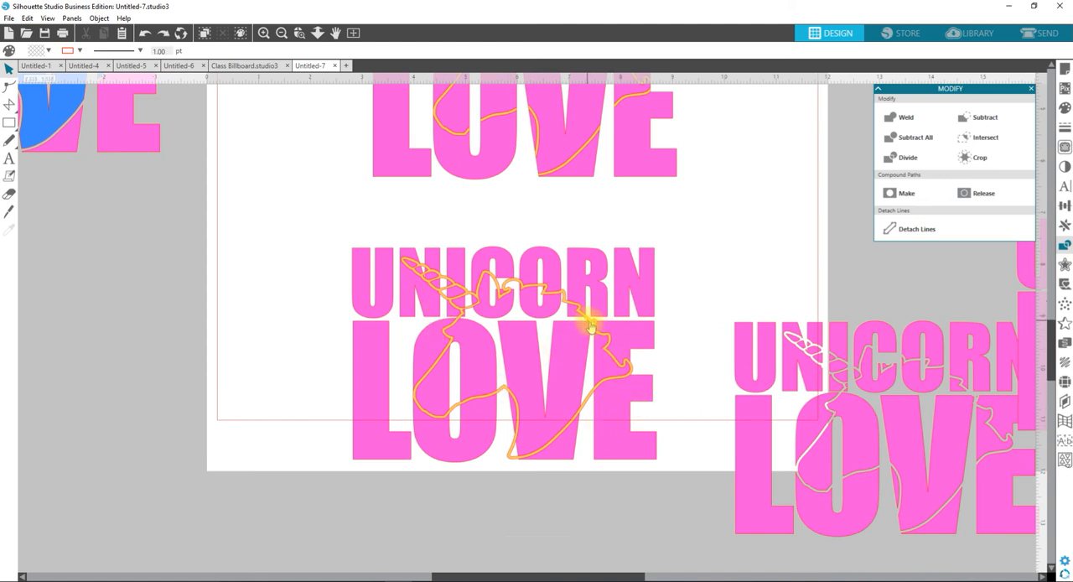
pyautogui.moveTo(494, 310)
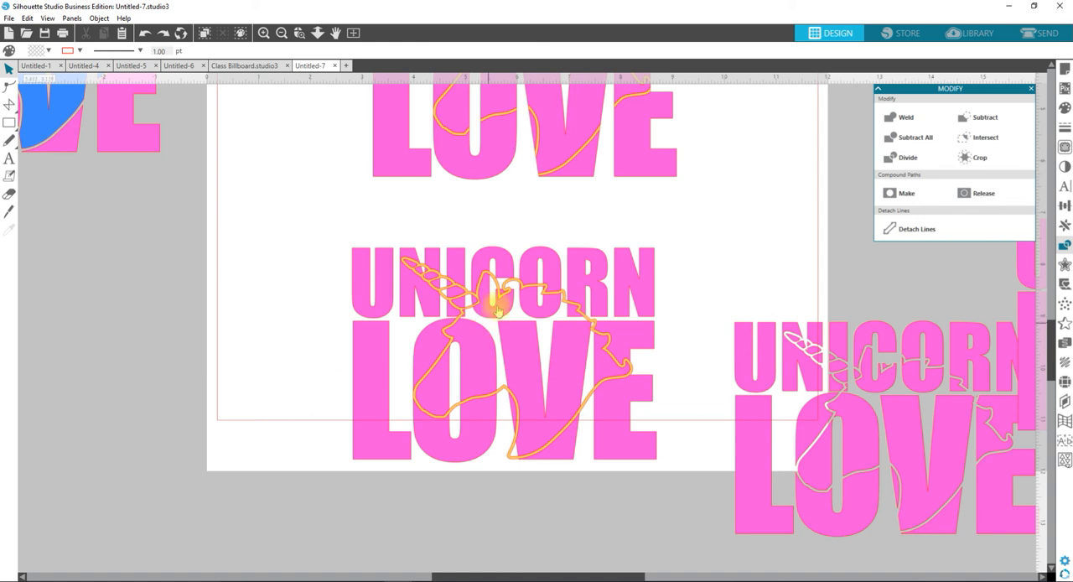
pyautogui.moveTo(612, 117)
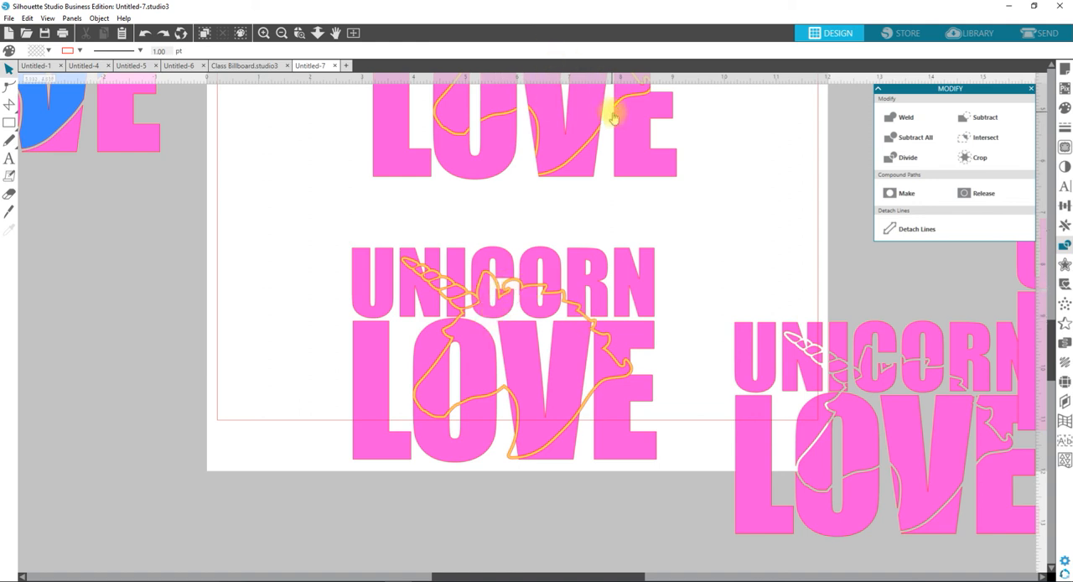
pyautogui.moveTo(603, 467)
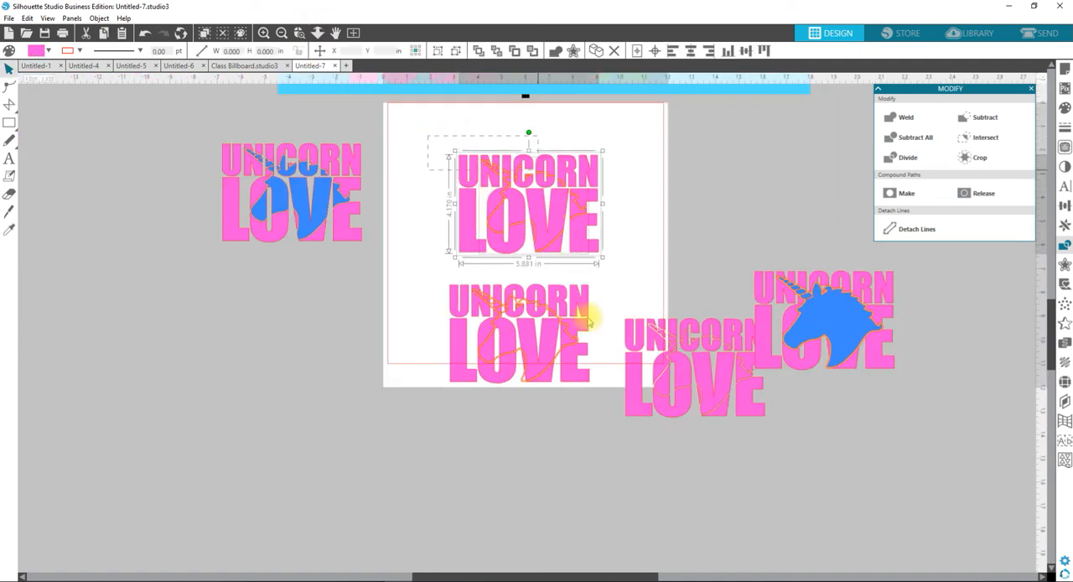
# Step: Delete the cut-up copies and drag the pink-and-blue unicorn design onto the page
pyautogui.press('Delete')
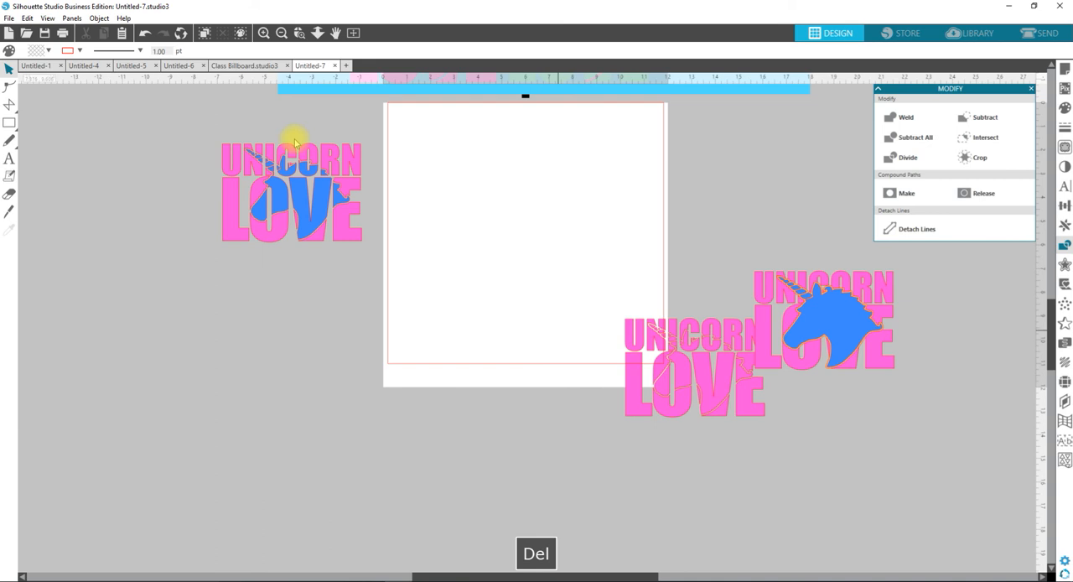
pyautogui.moveTo(192, 124)
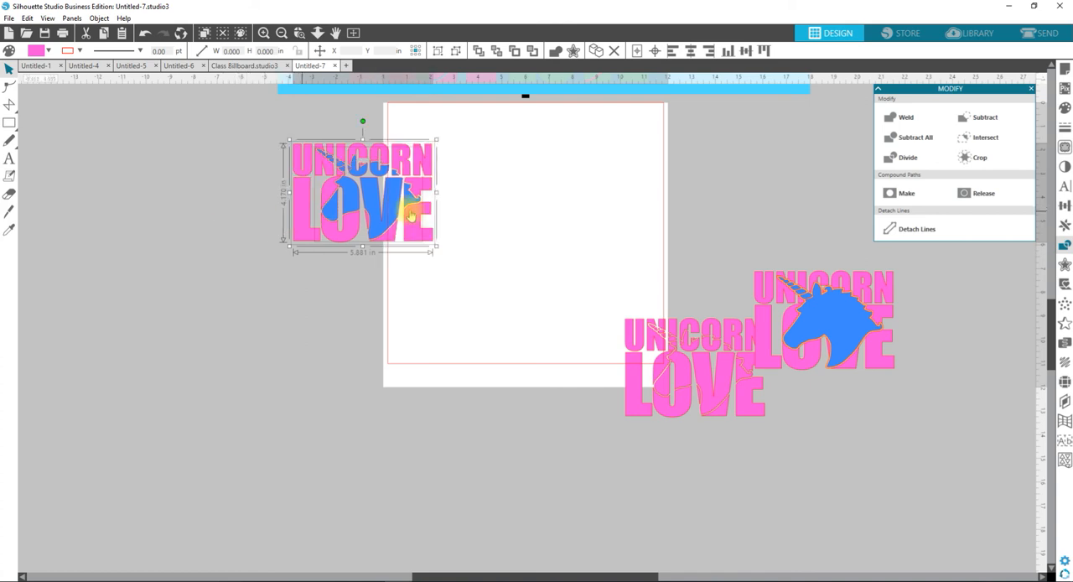
pyautogui.moveTo(363, 191); pyautogui.dragTo(518, 191)
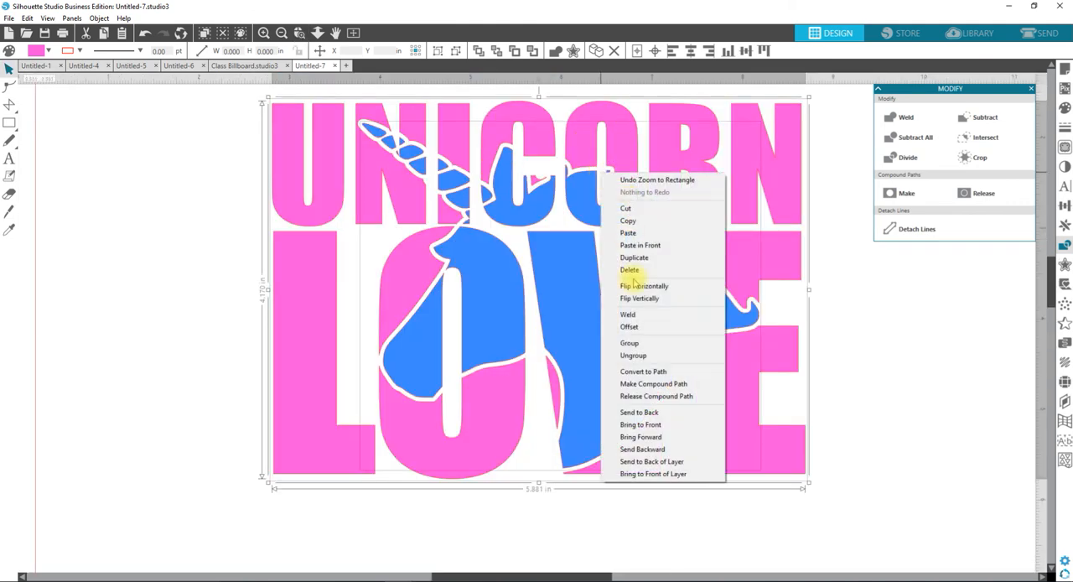
# Step: Ungroup the design, fill LOVE teal, and begin filling UNICORN purple
pyautogui.click(151, 239)
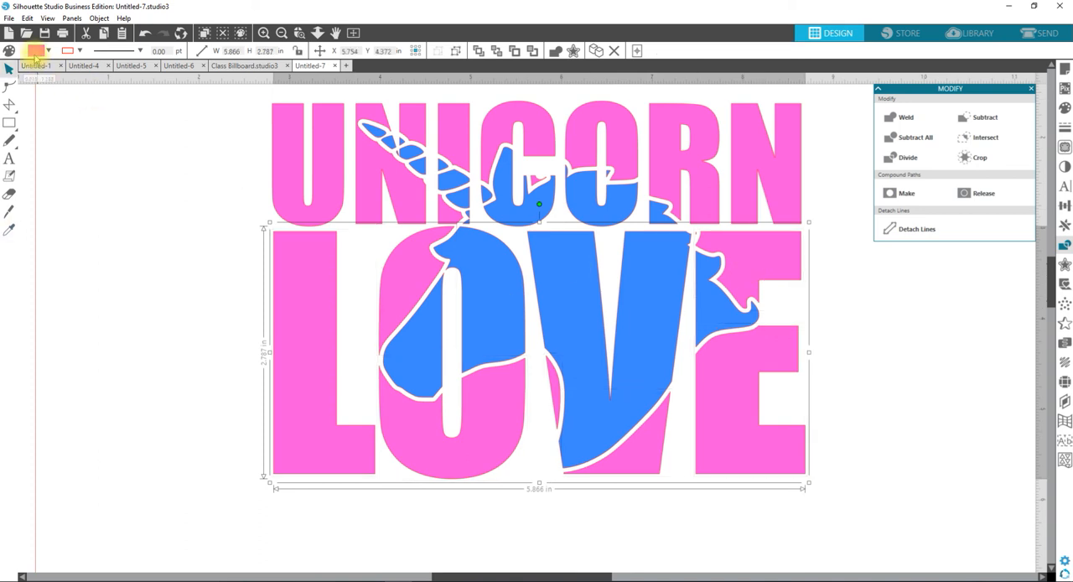
pyautogui.click(37, 50)
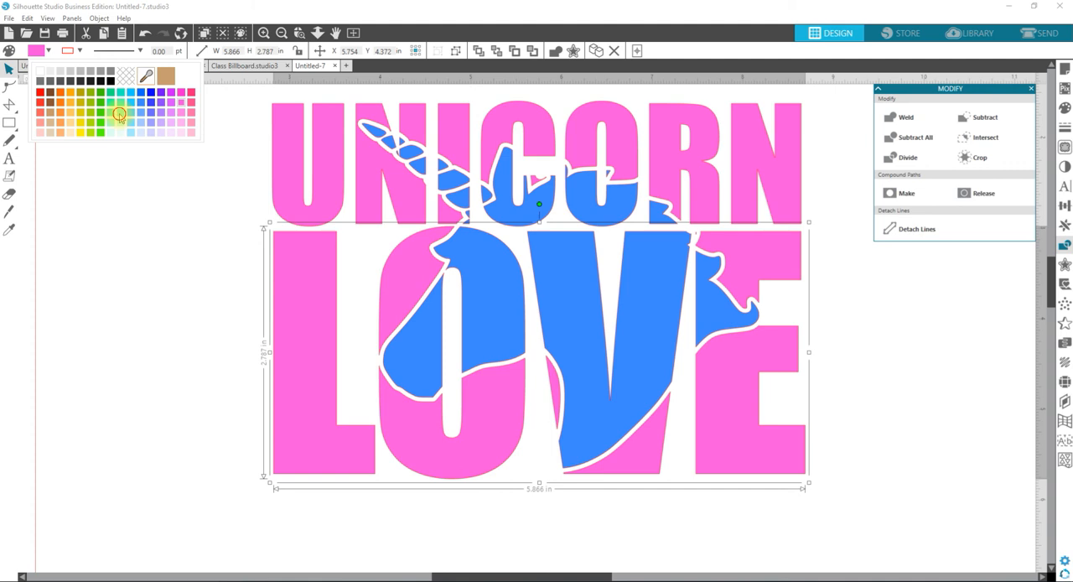
pyautogui.click(120, 113)
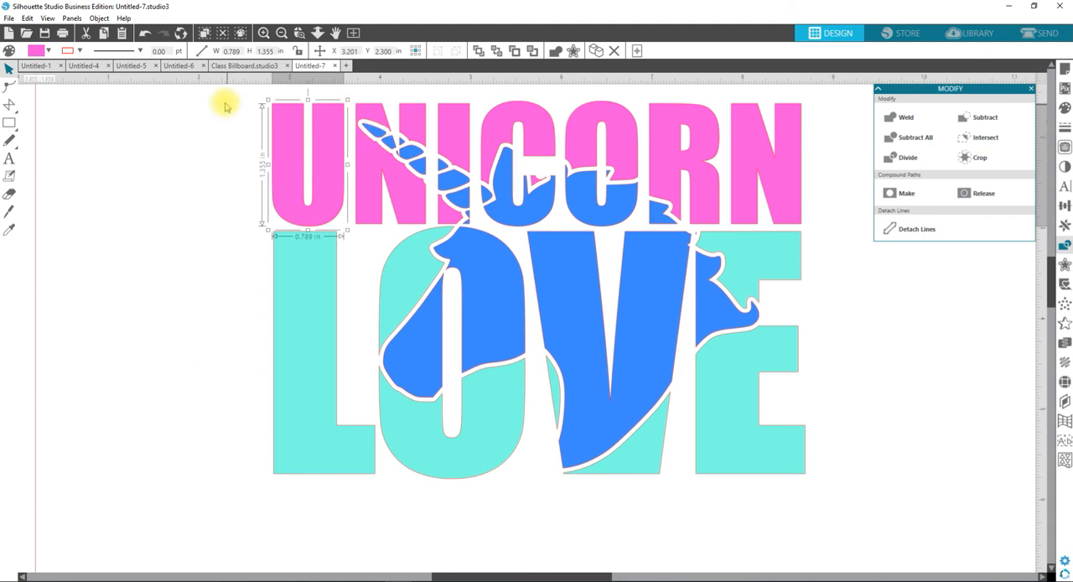
pyautogui.moveTo(248, 90)
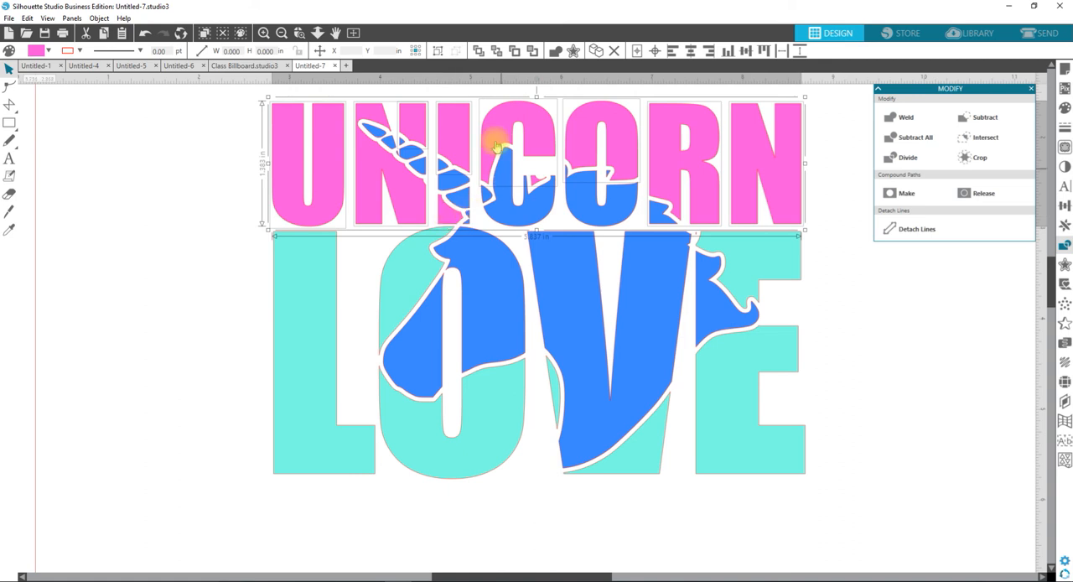
pyautogui.moveTo(444, 222)
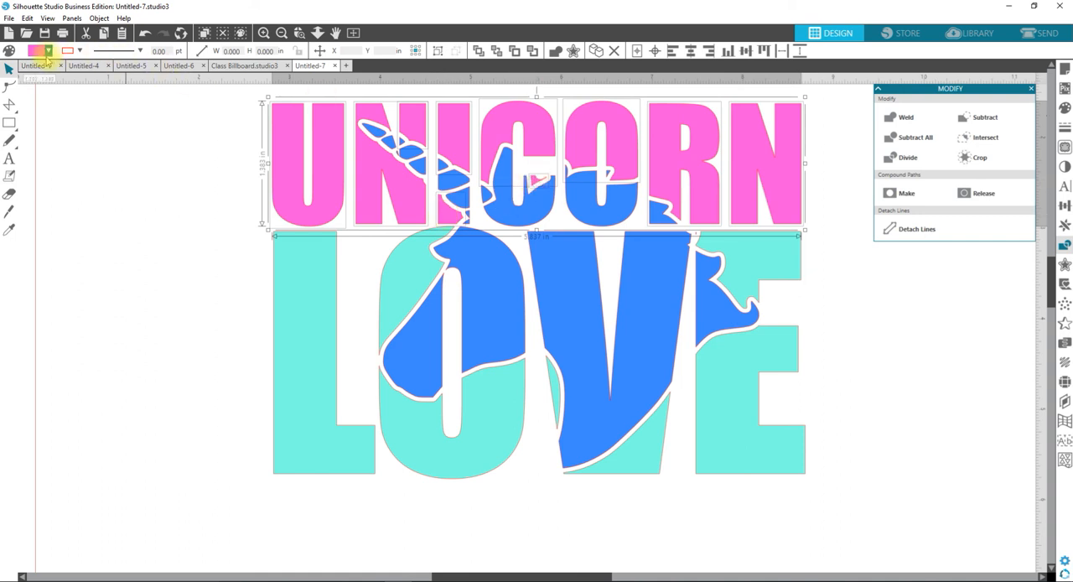
pyautogui.click(167, 113)
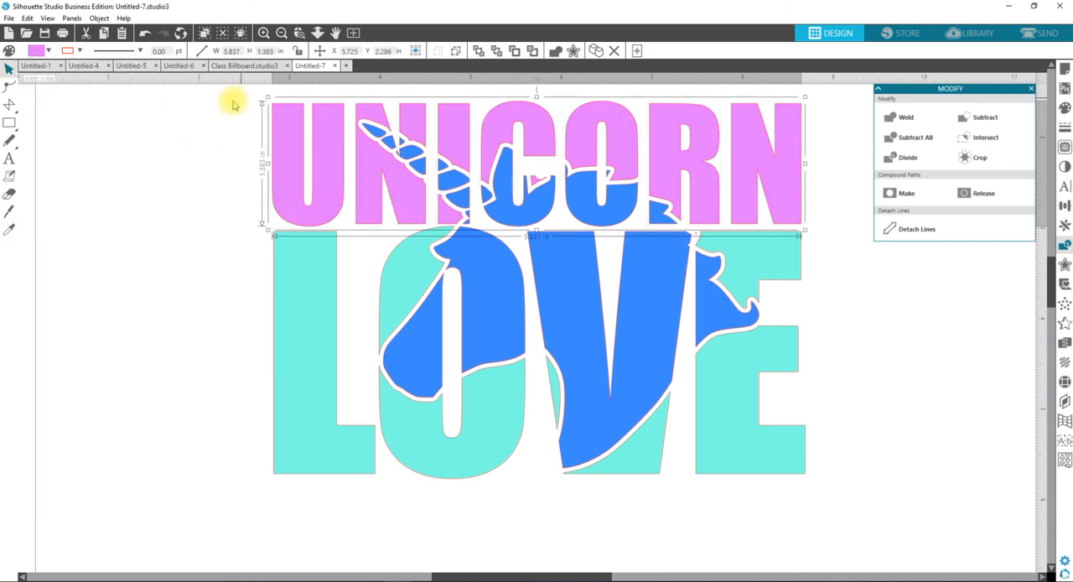
# Step: Group the horn pieces and fill them tan, then group the head pieces and fill them pink
pyautogui.click(38, 50)
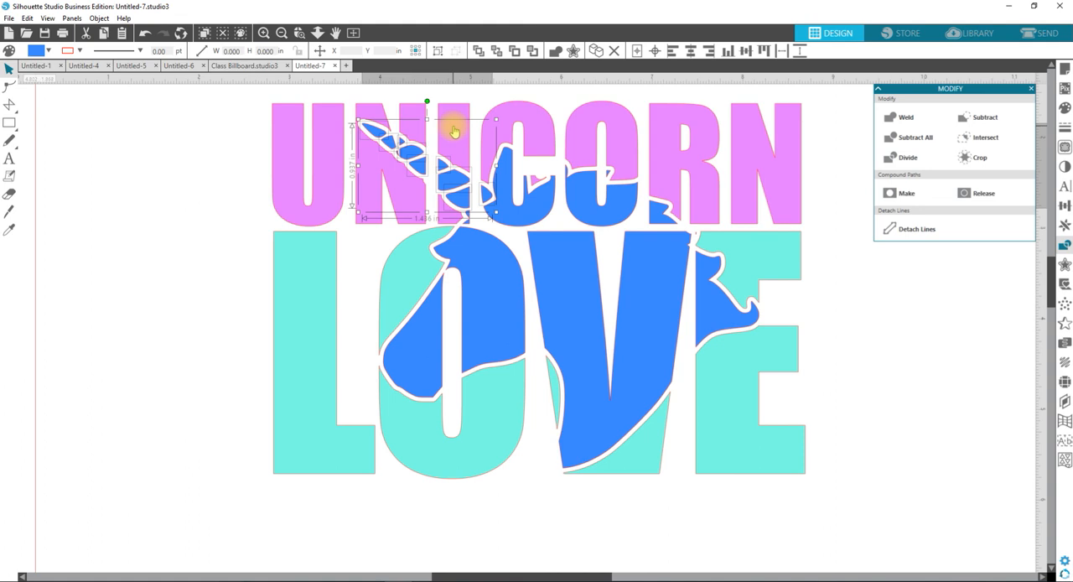
pyautogui.press('Ctrl+g')
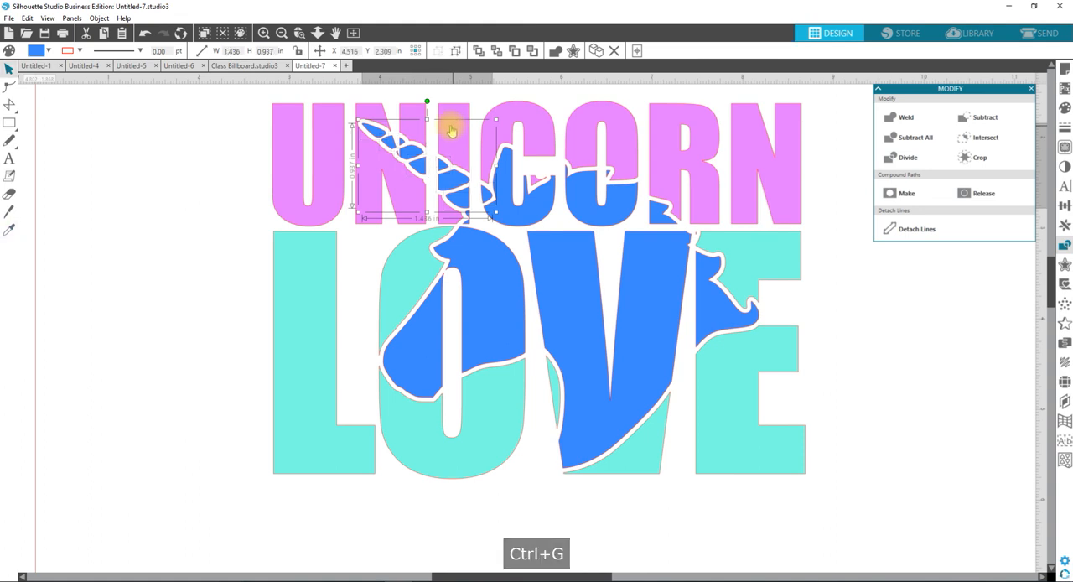
pyautogui.click(38, 51)
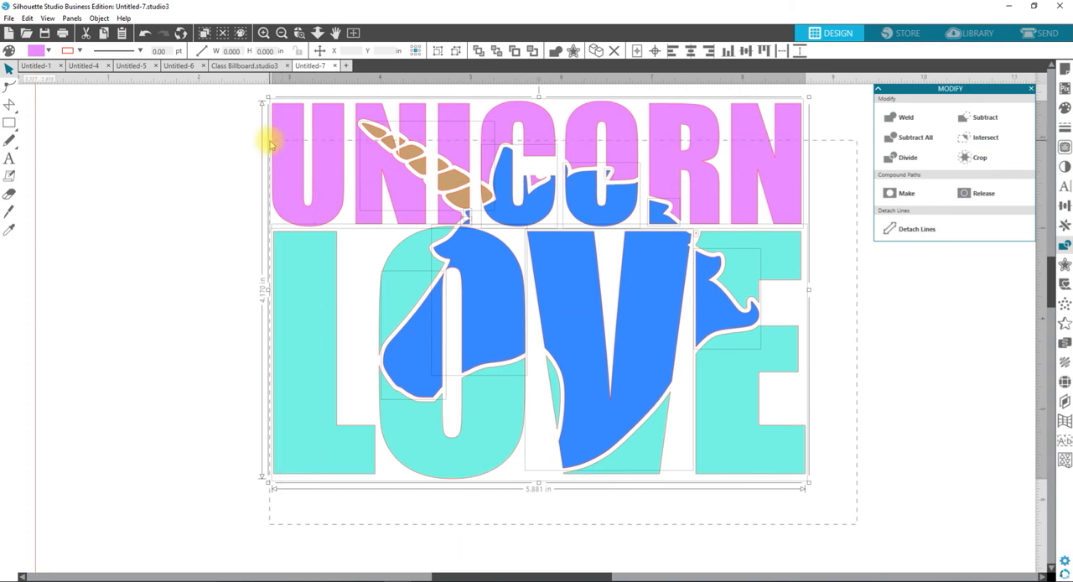
pyautogui.moveTo(327, 334)
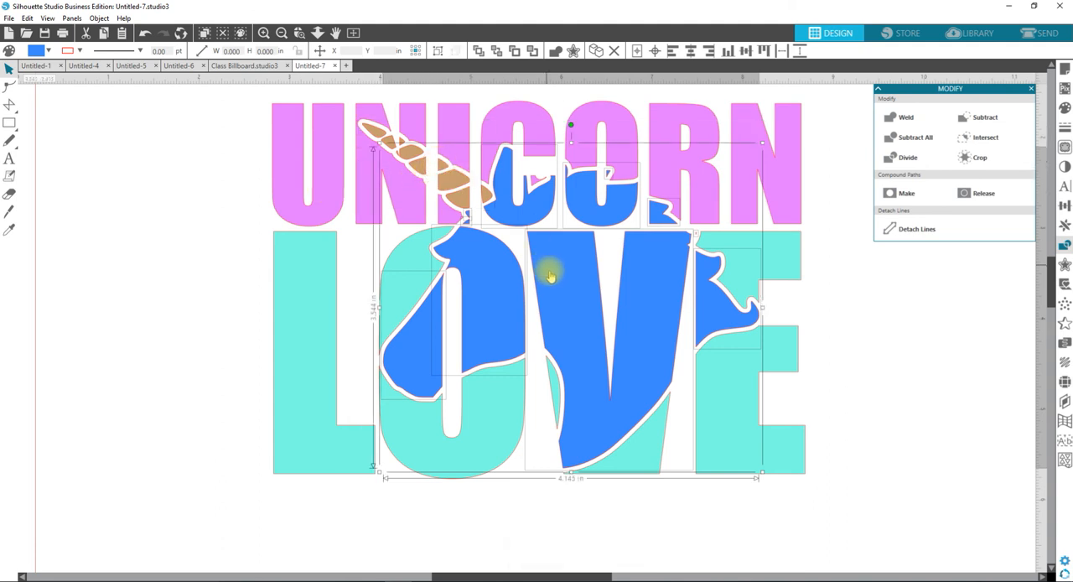
pyautogui.moveTo(570, 289)
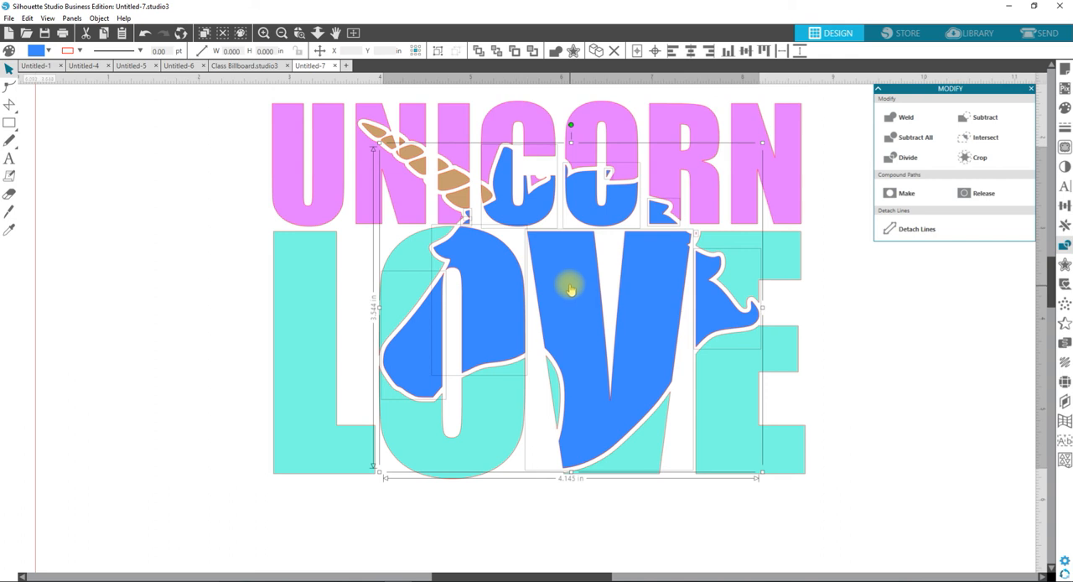
pyautogui.press('Ctrl+g')
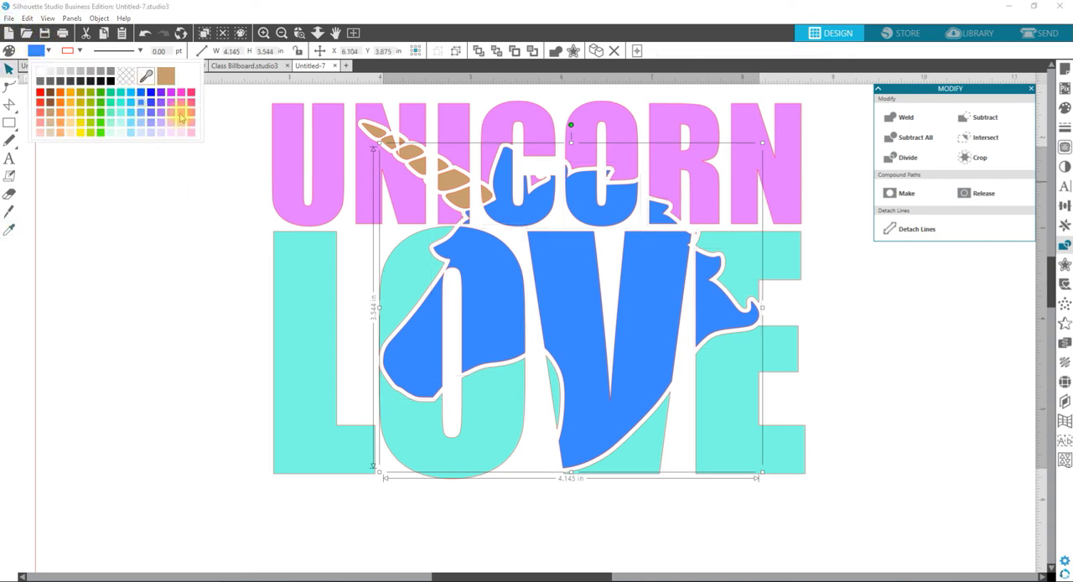
pyautogui.click(180, 117)
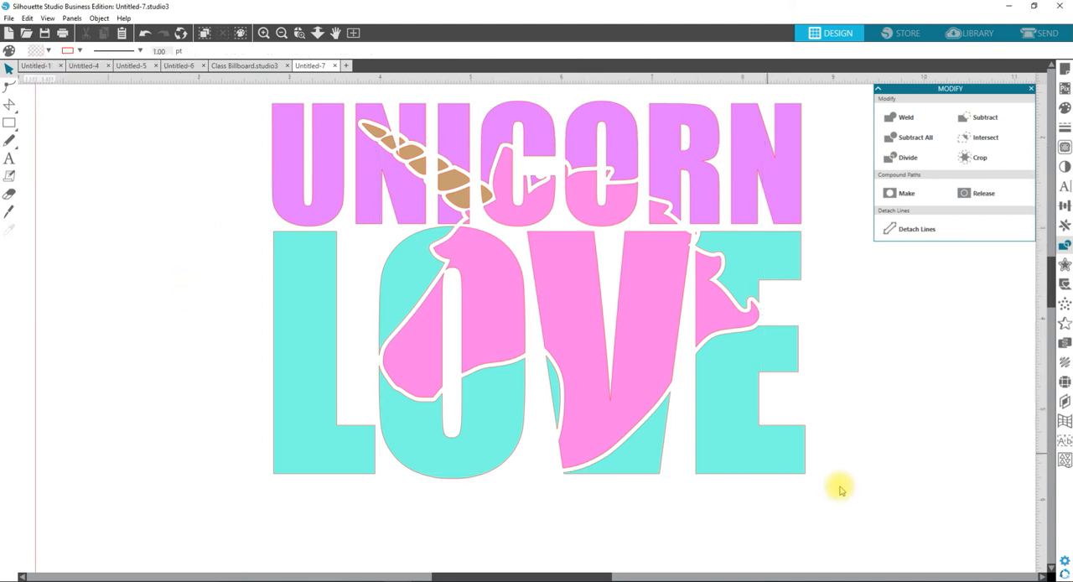